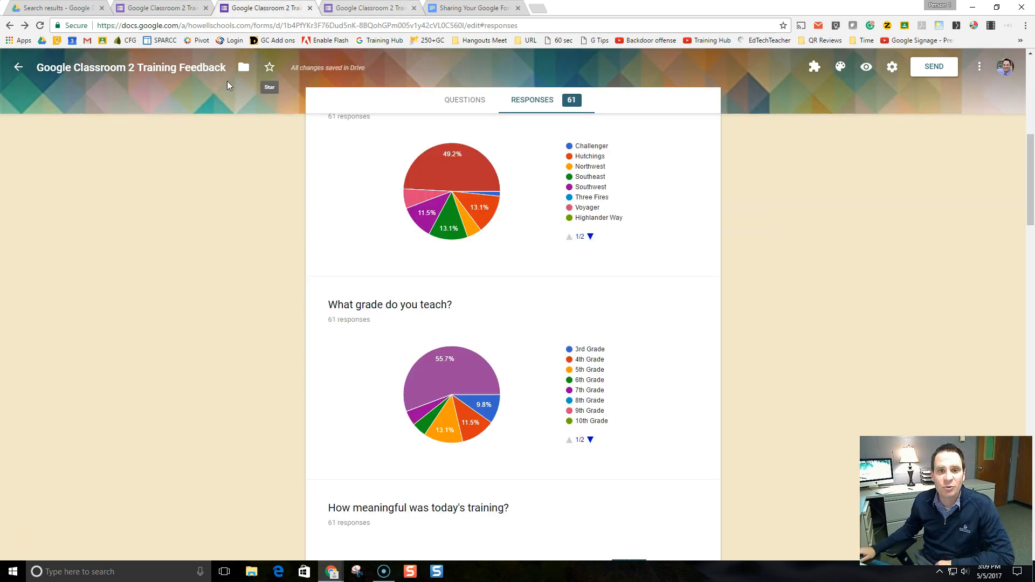
mouse_move(664, 332)
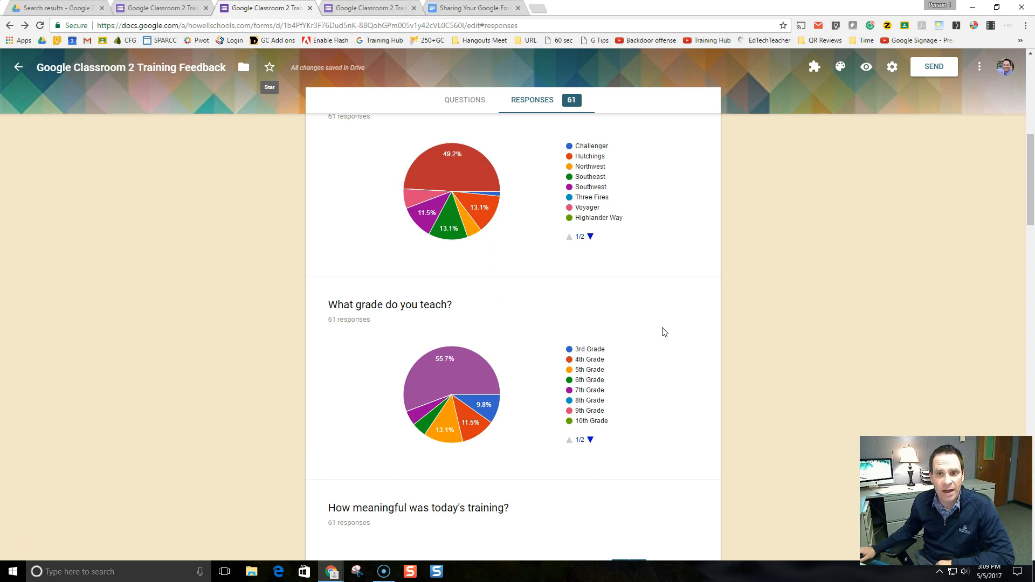
Scroll through the Responses tab's pie and bar charts for the 61 responses.
scroll("down", 3)
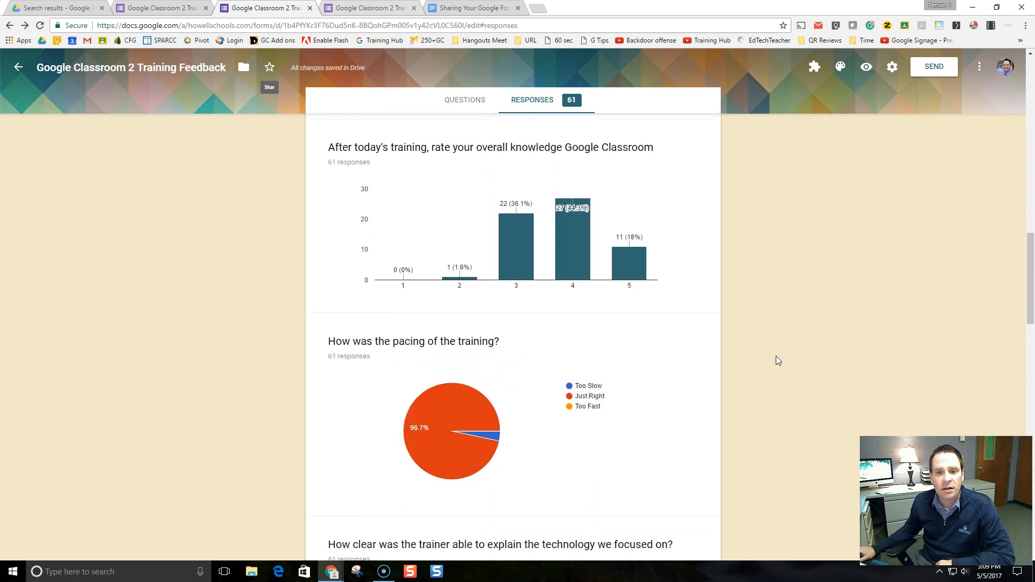
scroll("down", 3)
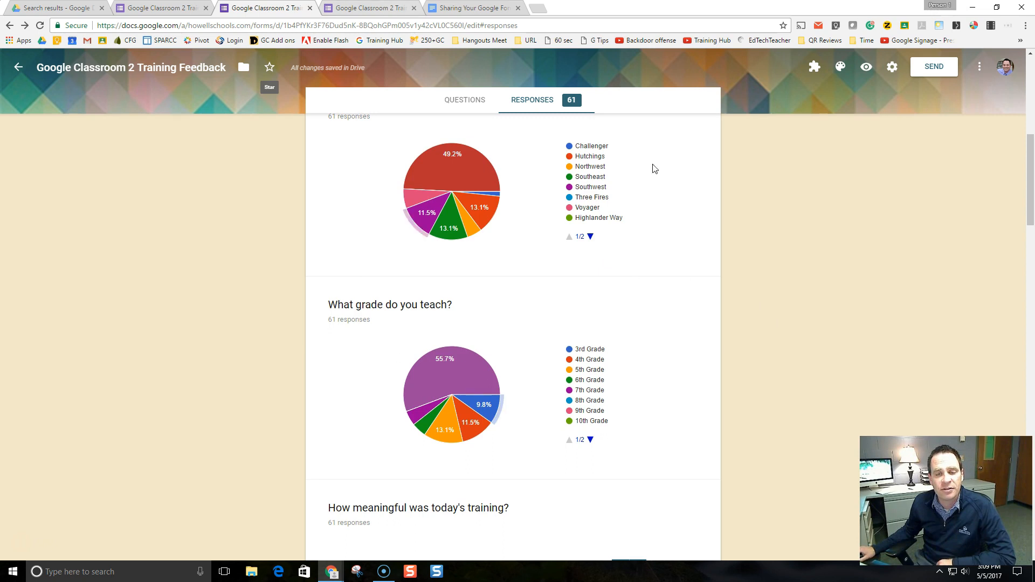
mouse_move(371, 8)
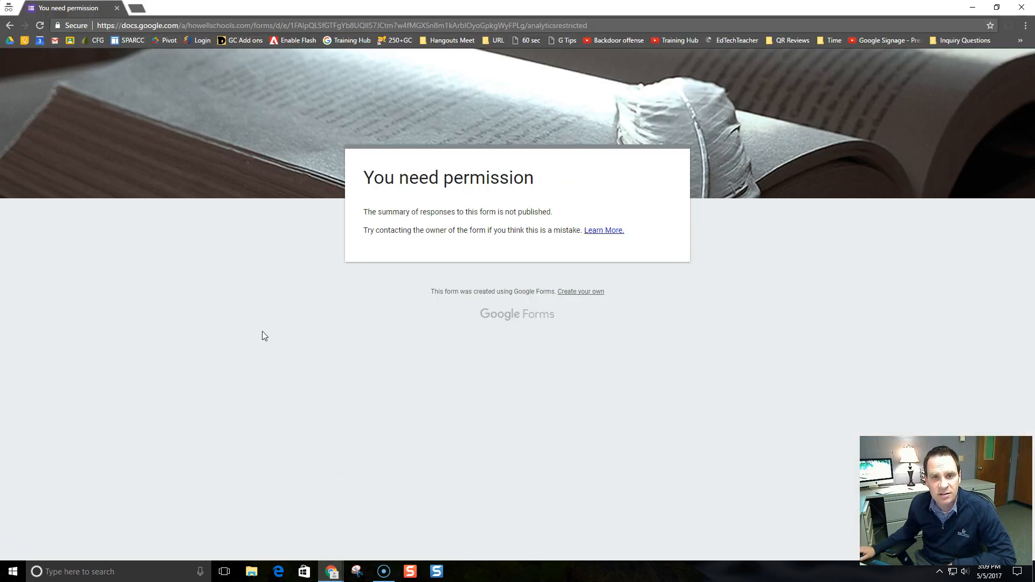
mouse_move(331, 572)
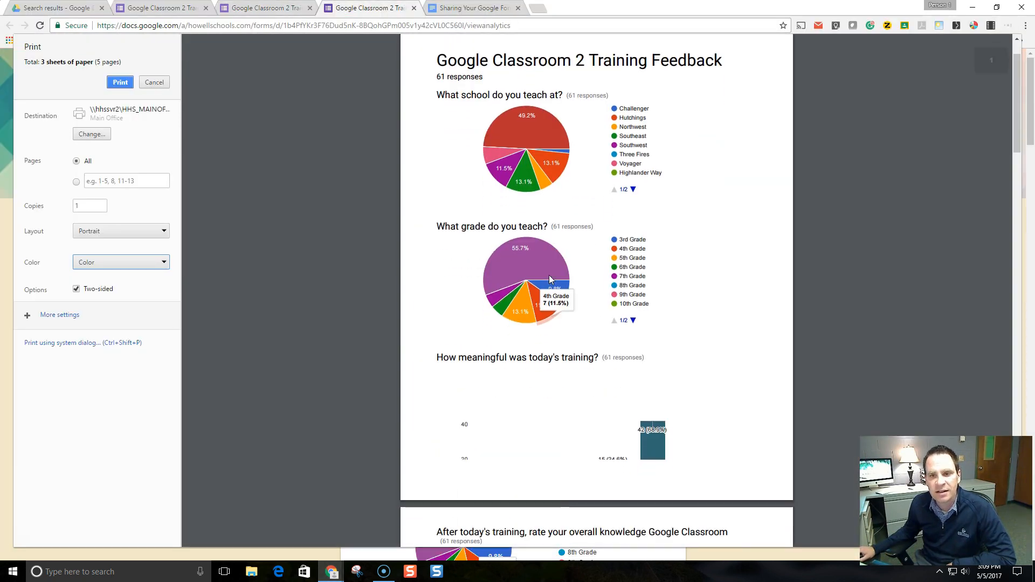
Review the five-page print preview of the response summary, then go back to the form editor.
scroll("down", 3)
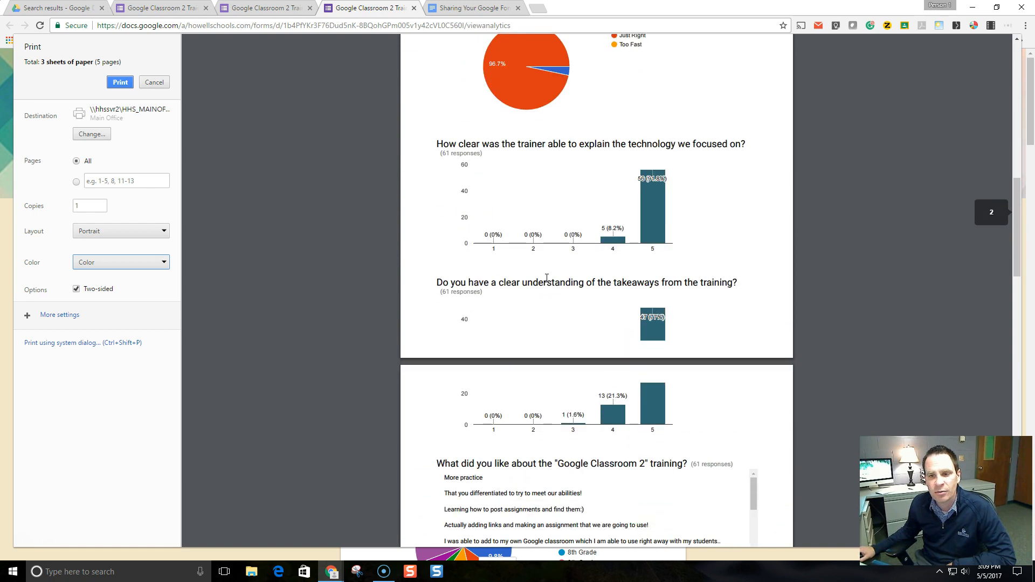
scroll("down", 3)
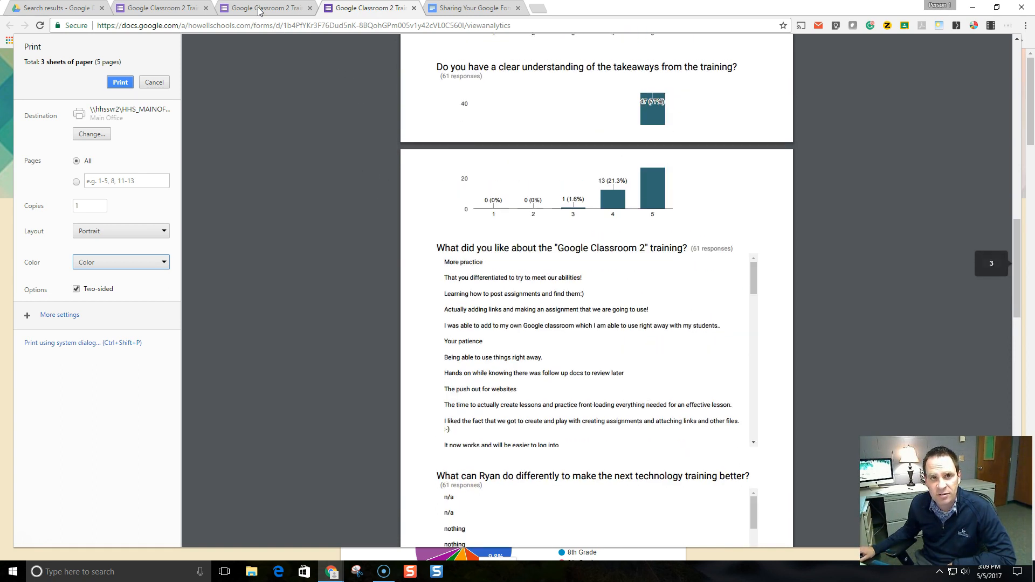
left_click(153, 82)
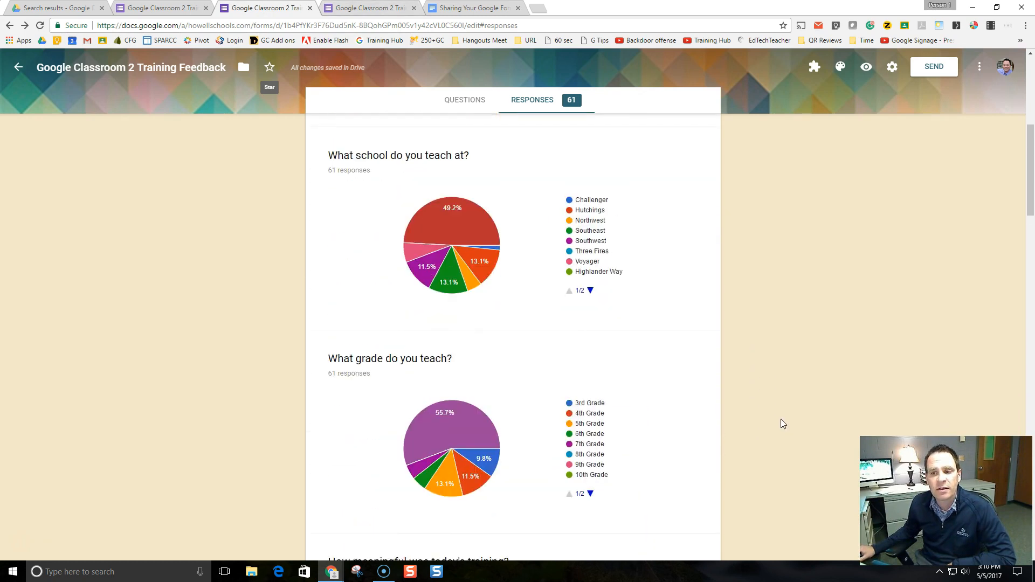
Switch from the response charts to the form's Questions editor.
scroll("down", 3)
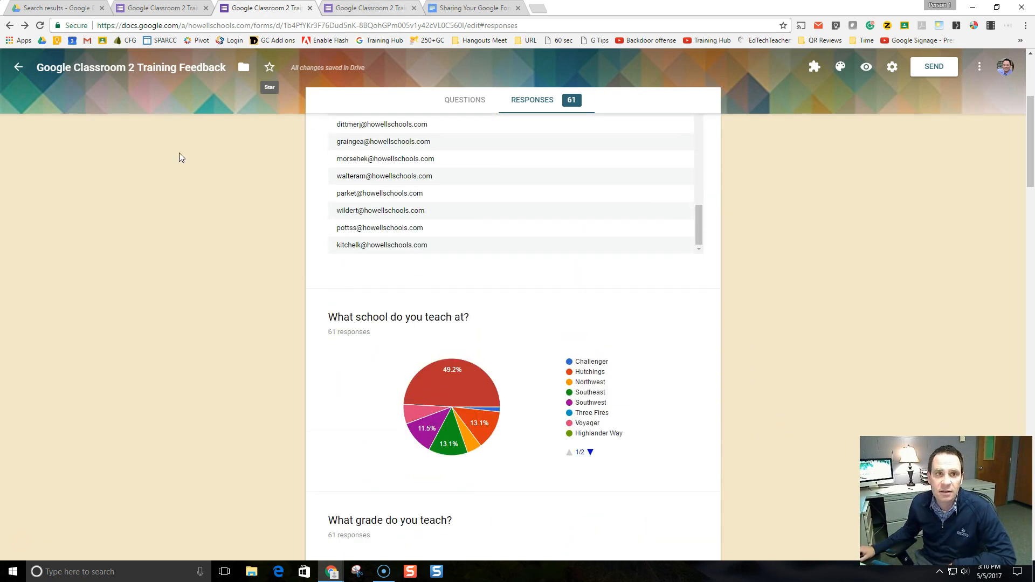
left_click(464, 100)
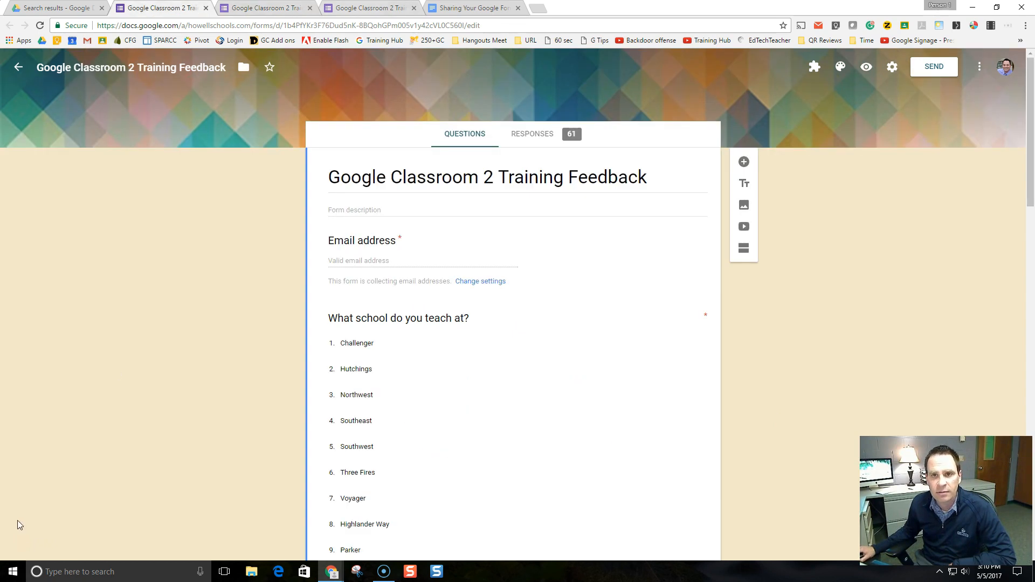
mouse_move(291, 304)
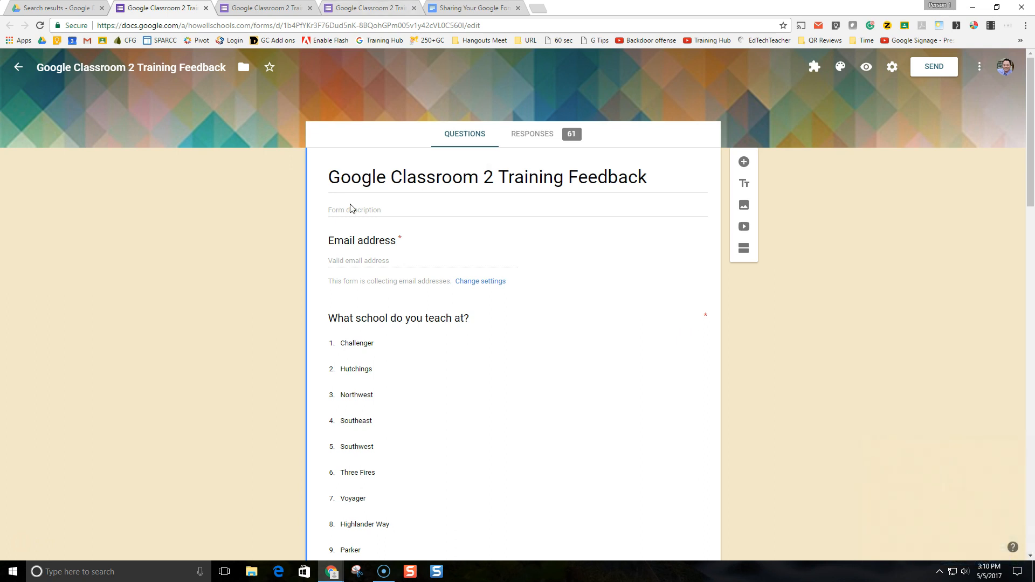
mouse_move(451, 152)
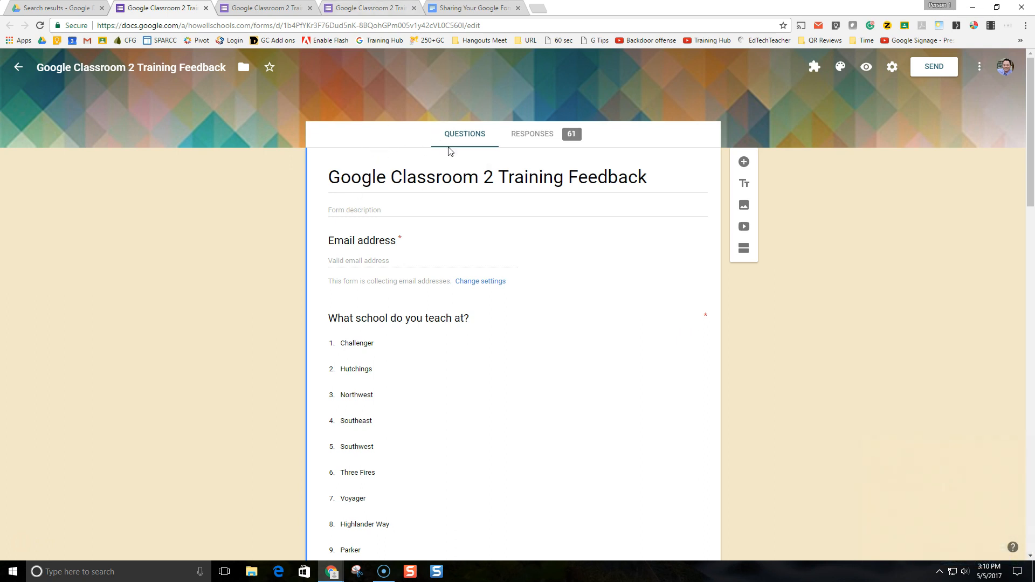
mouse_move(891, 66)
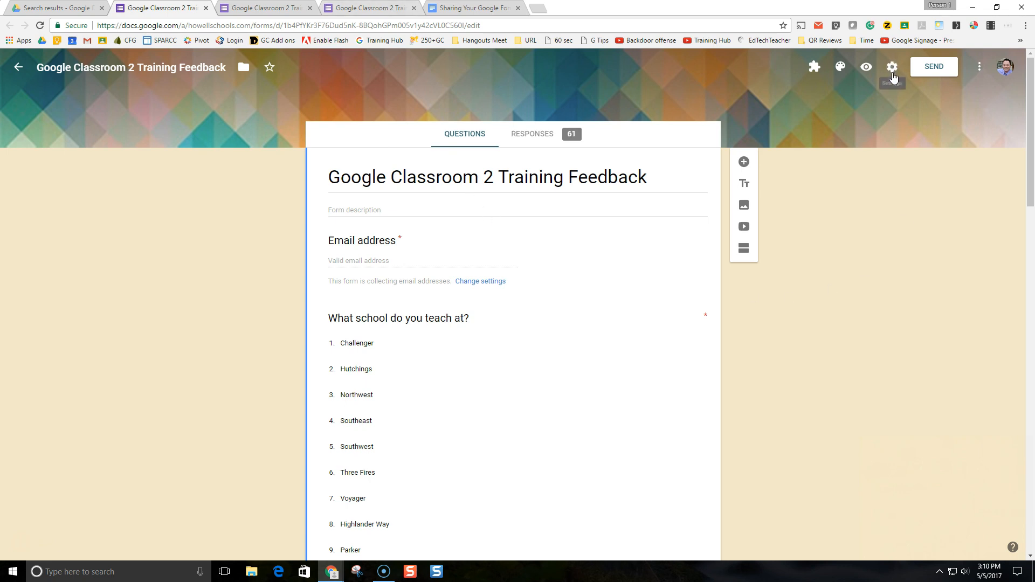
mouse_move(892, 67)
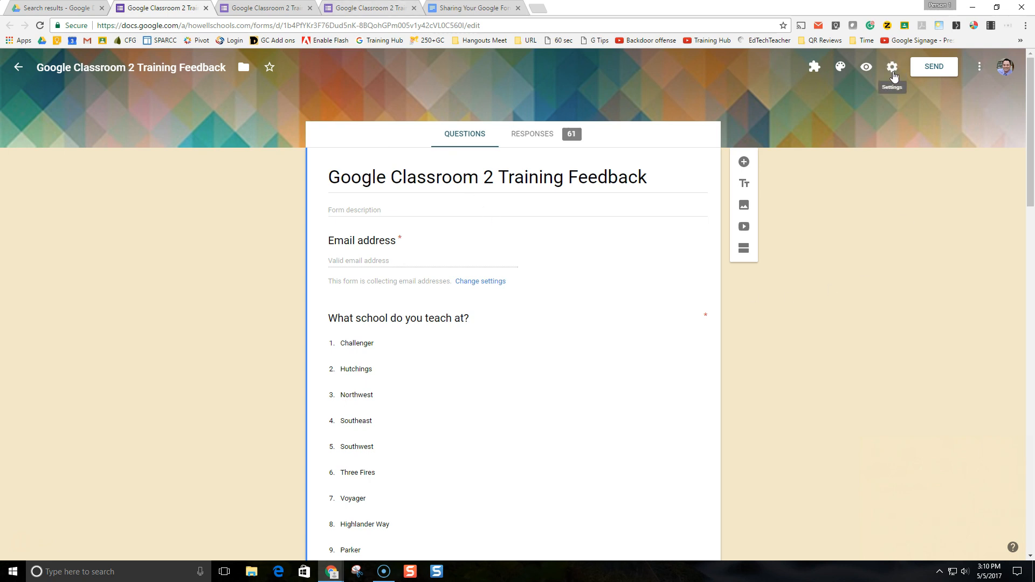
Uncheck 'See summary charts and text responses' in General settings and save the settings.
left_click(892, 67)
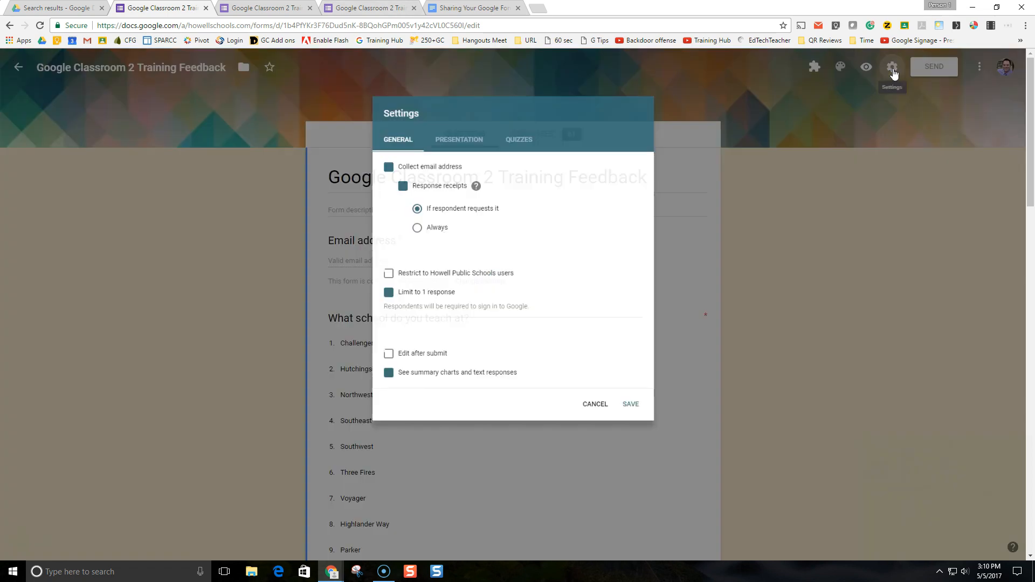
left_click(388, 167)
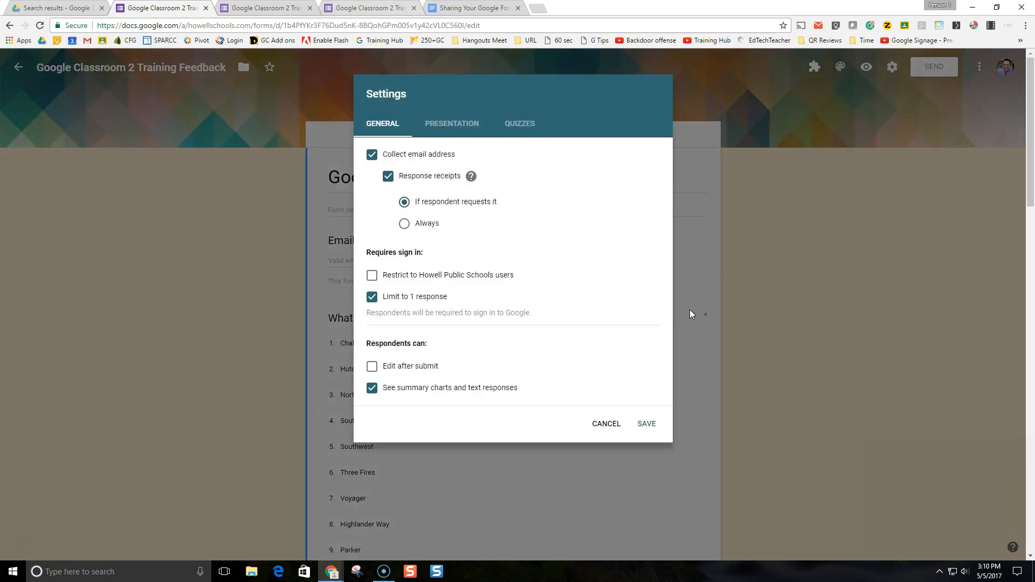
mouse_move(403, 333)
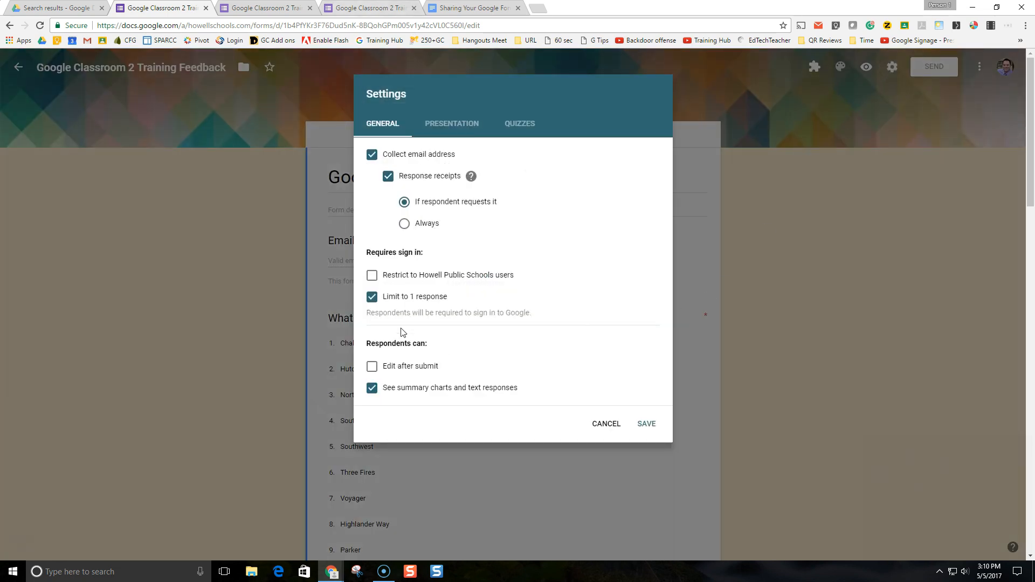
left_click(371, 275)
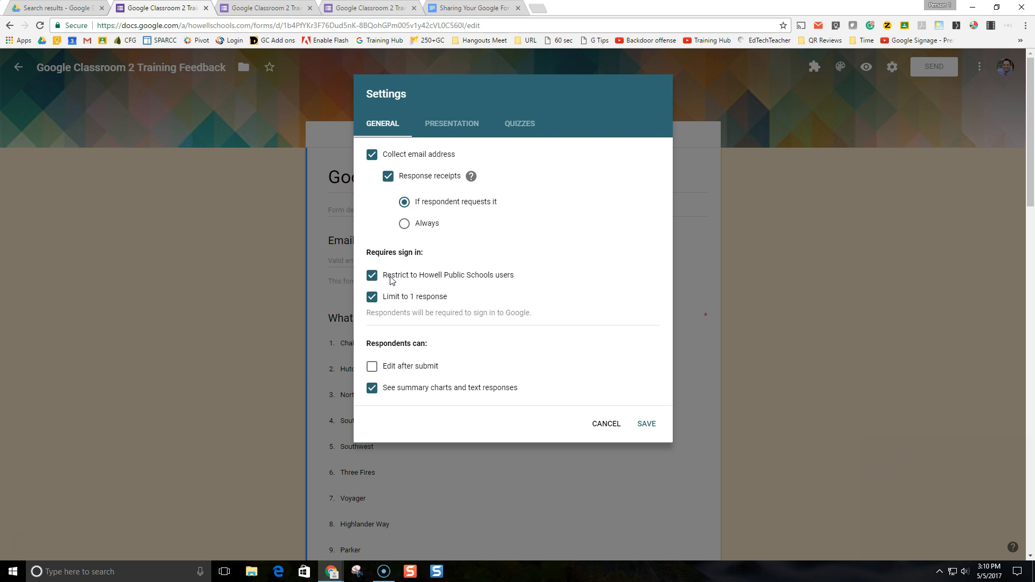
mouse_move(493, 281)
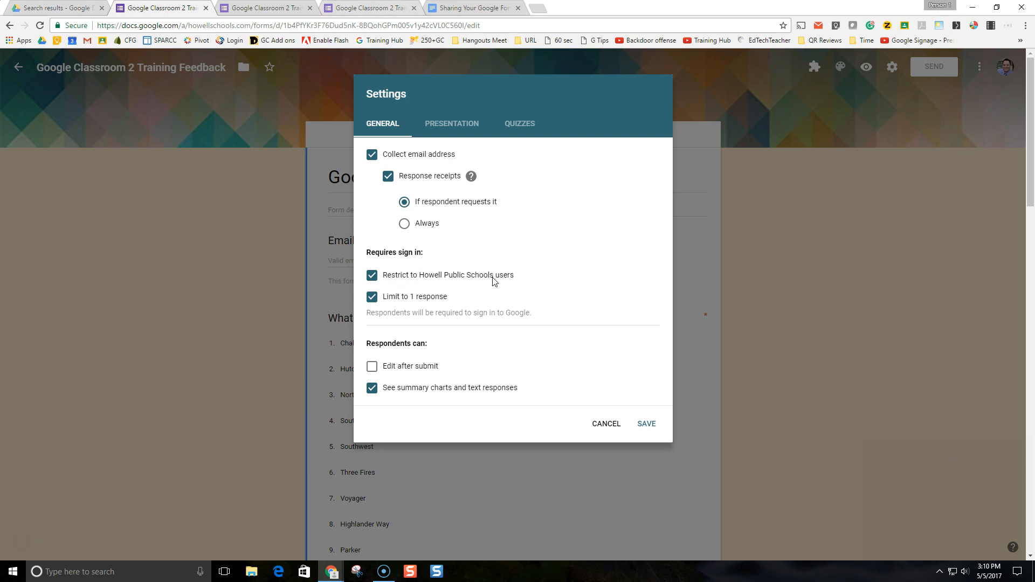
left_click(372, 276)
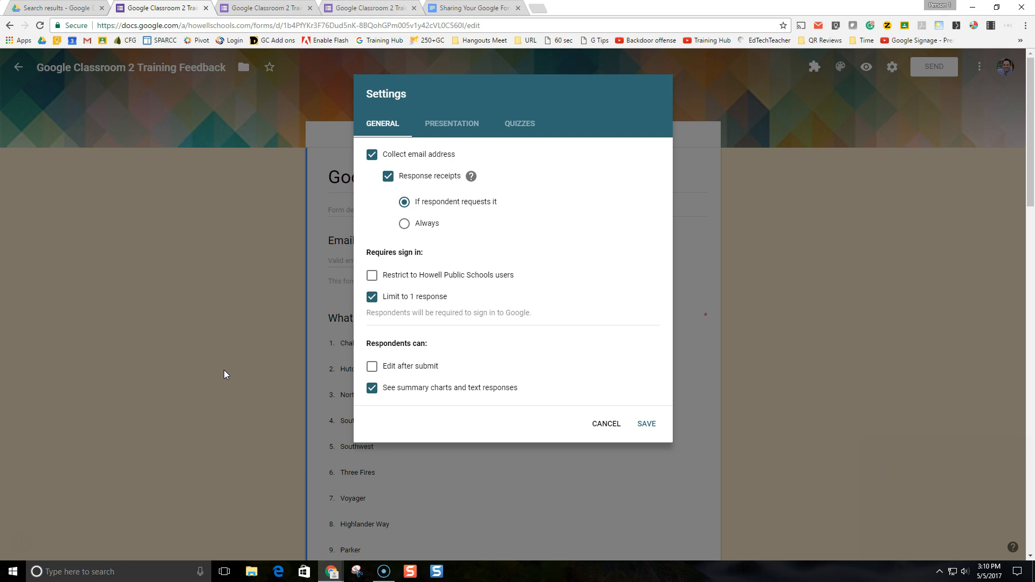
mouse_move(231, 370)
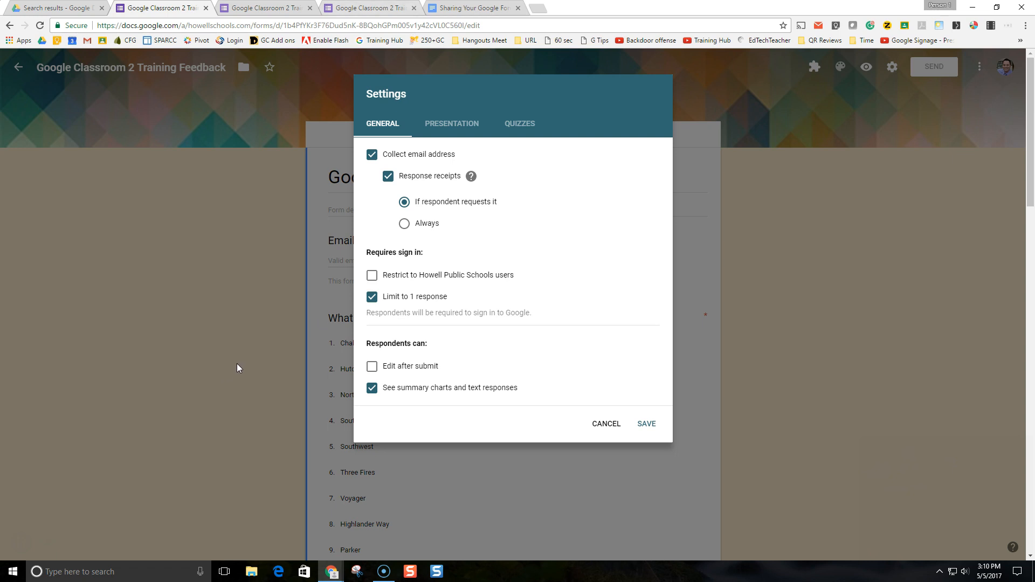
mouse_move(387, 409)
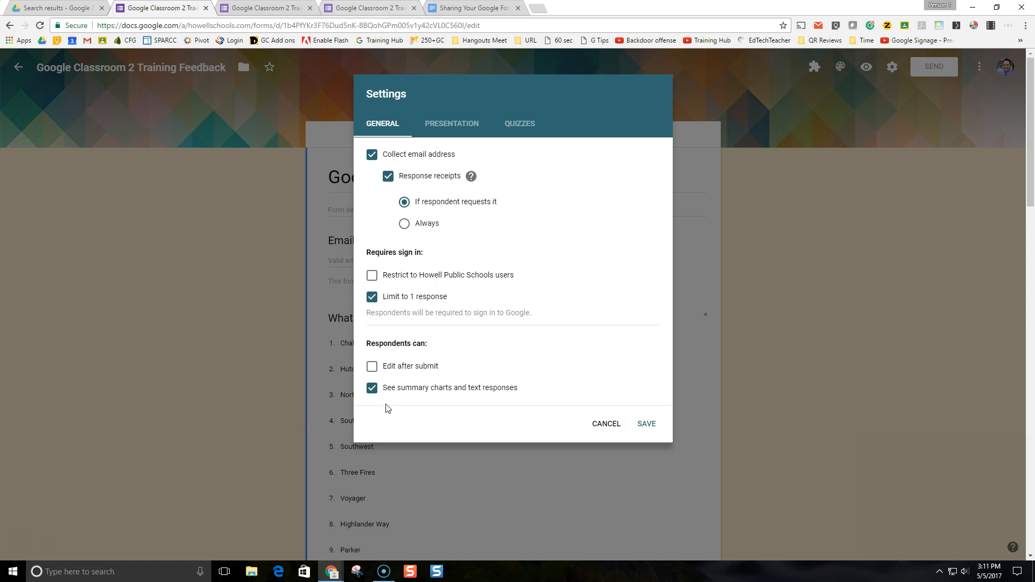
mouse_move(453, 396)
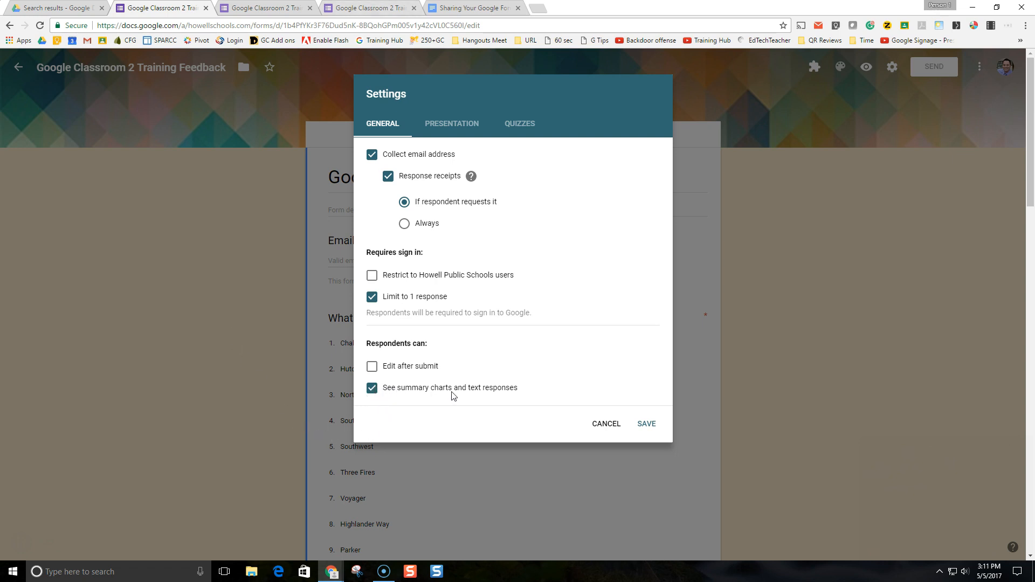
mouse_move(521, 391)
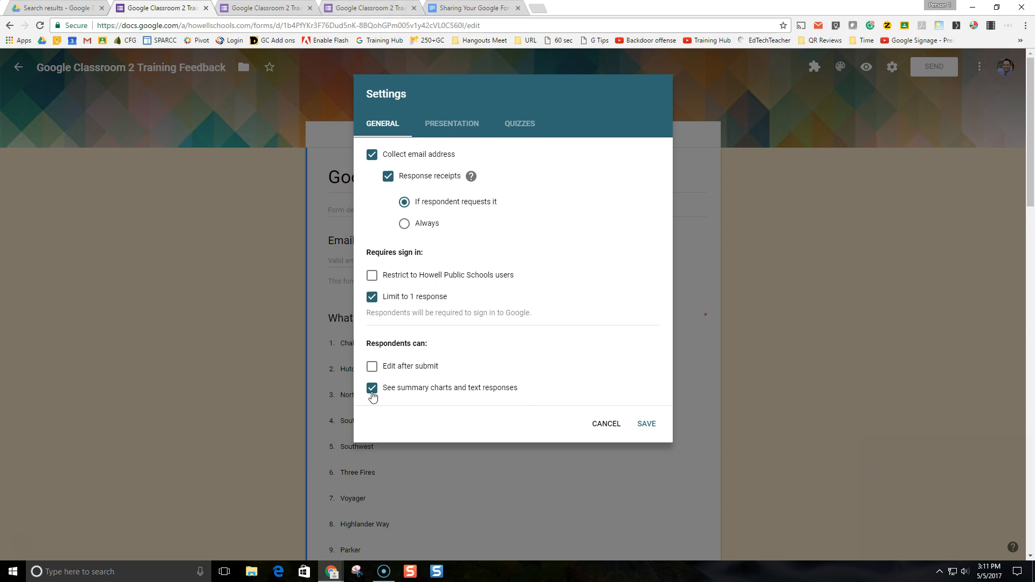
left_click(371, 388)
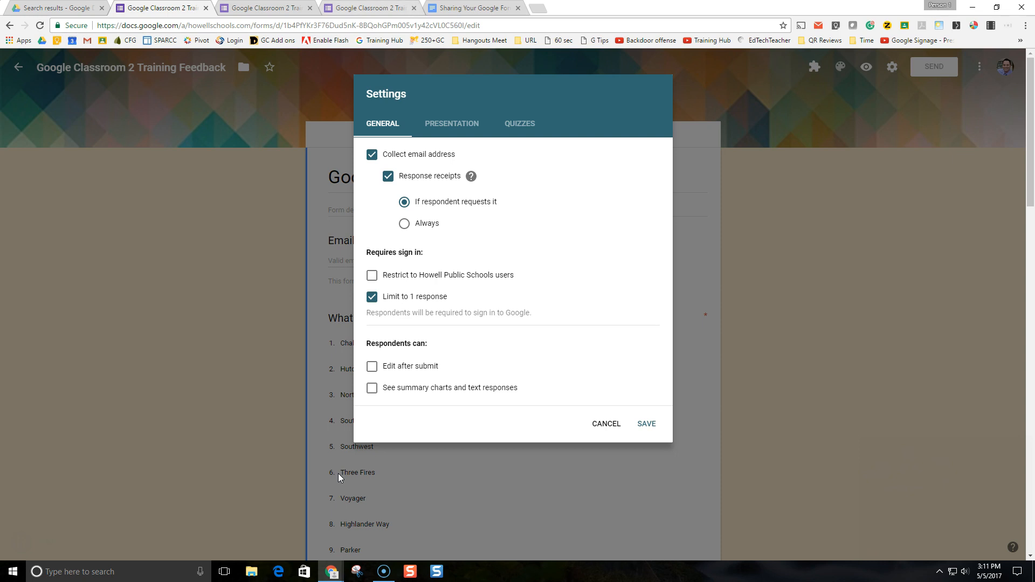
left_click(372, 276)
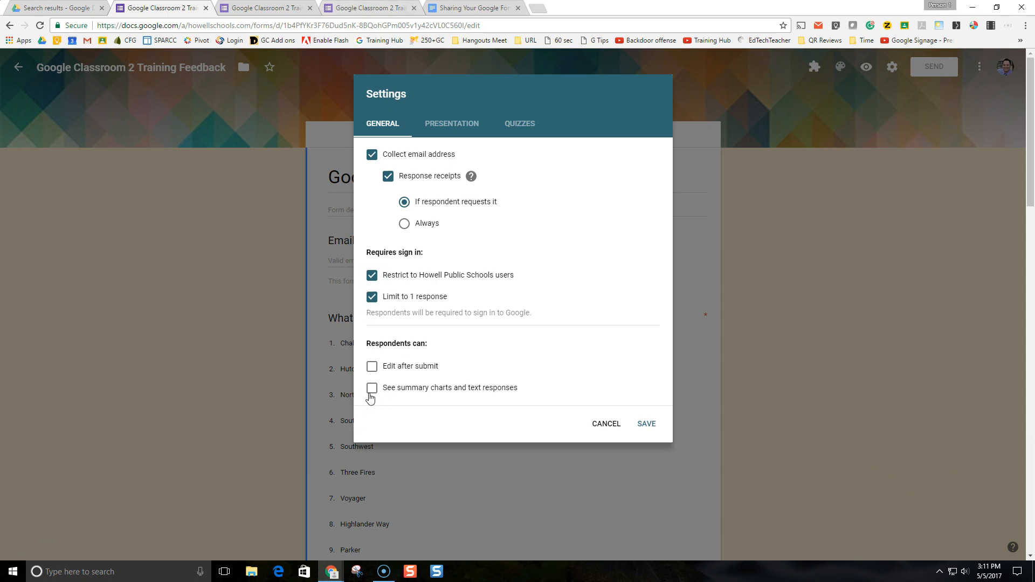
left_click(372, 388)
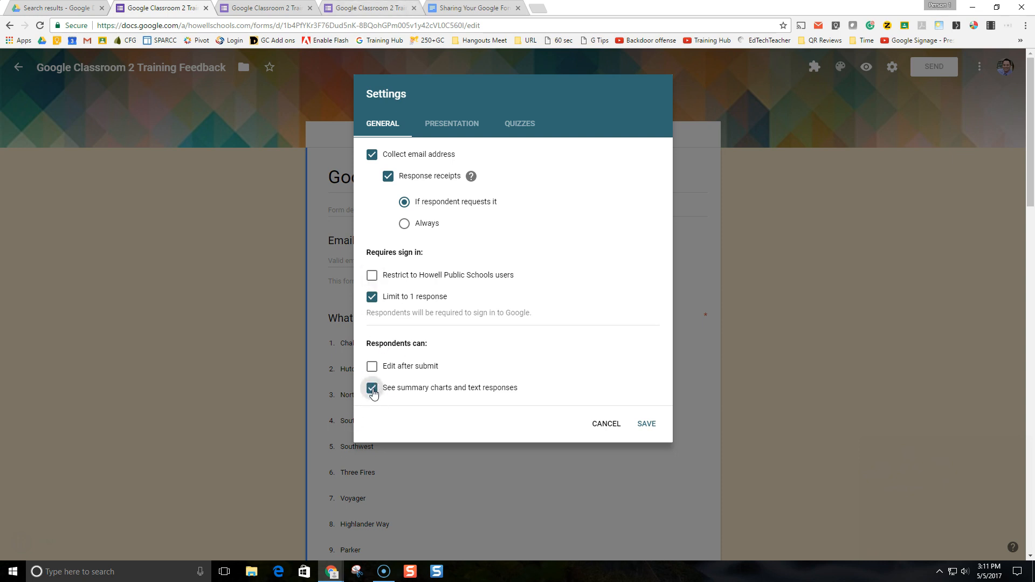
left_click(372, 388)
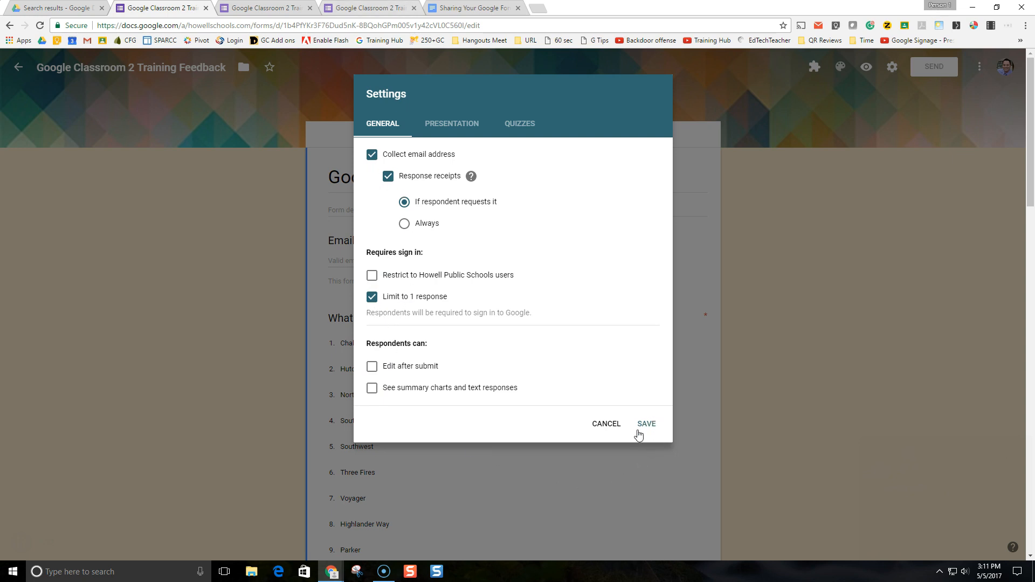
left_click(645, 423)
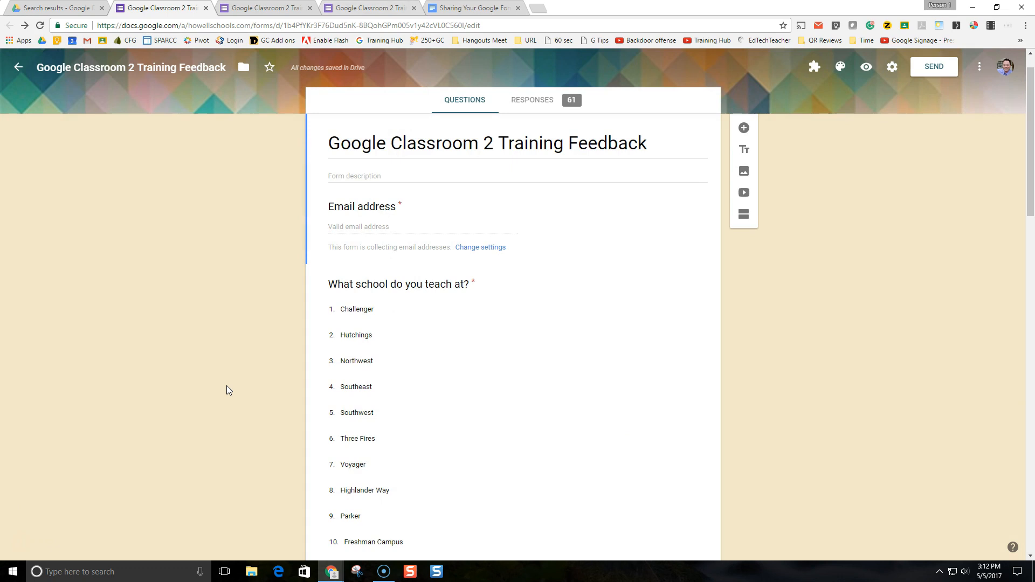
mouse_move(221, 387)
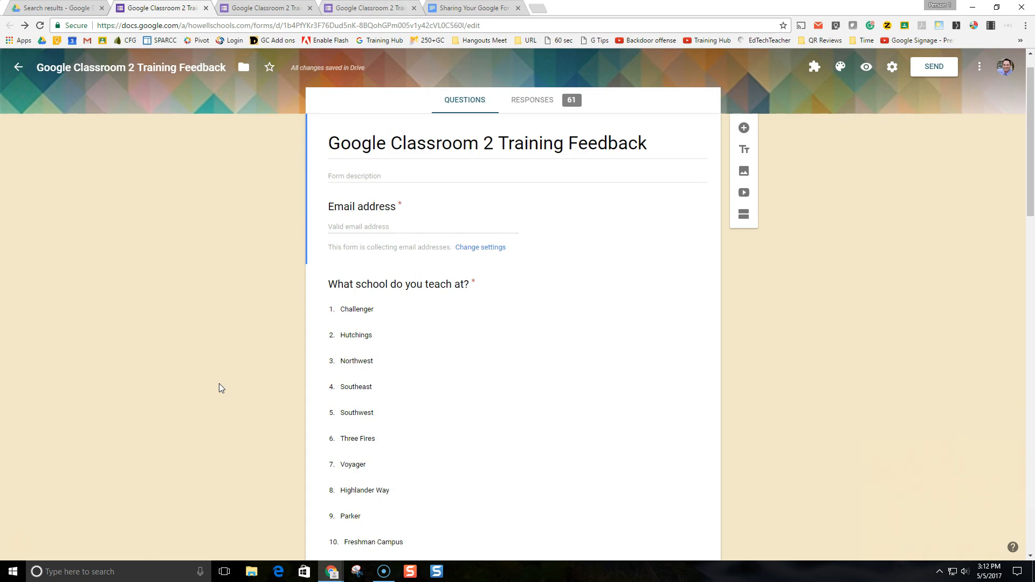
mouse_move(544, 120)
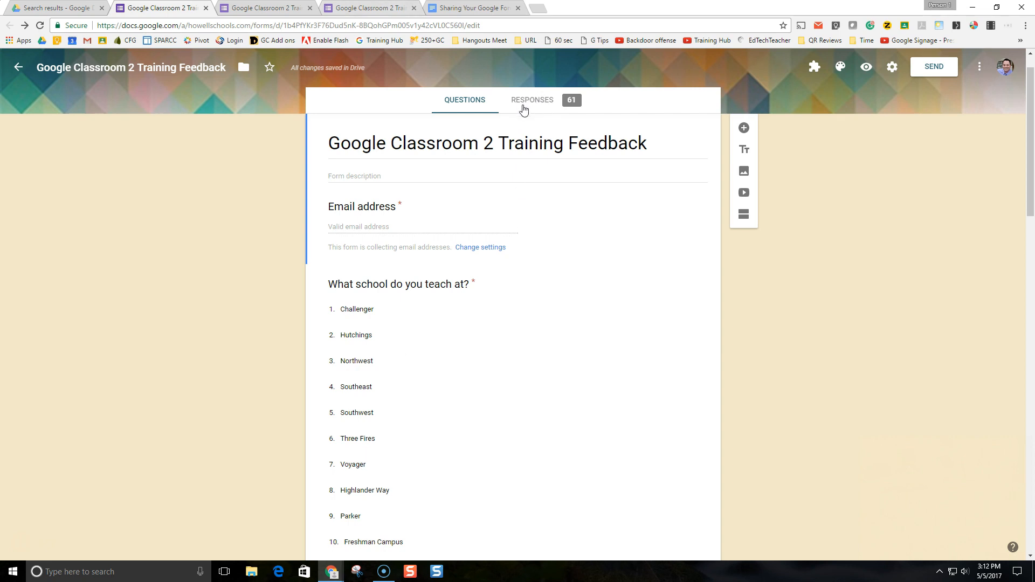
Browse the school and grade pie charts under Responses and open the three-dot More menu.
left_click(532, 99)
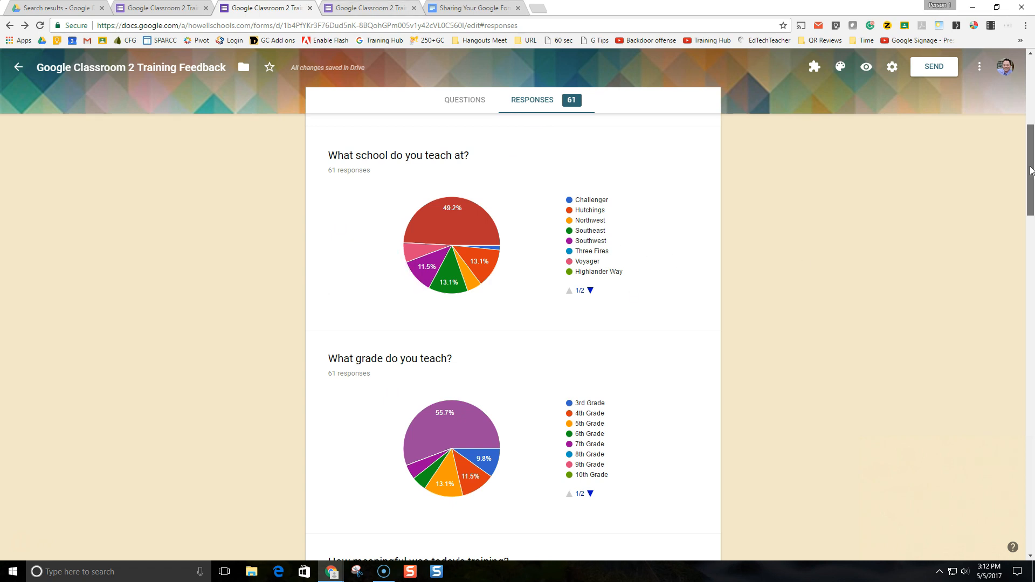
scroll("down", 3)
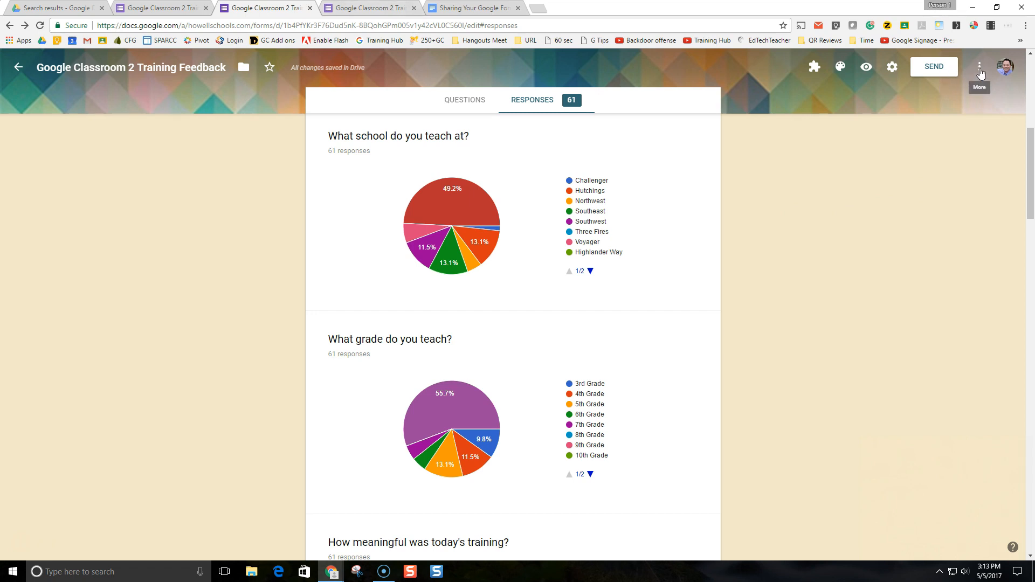
left_click(980, 67)
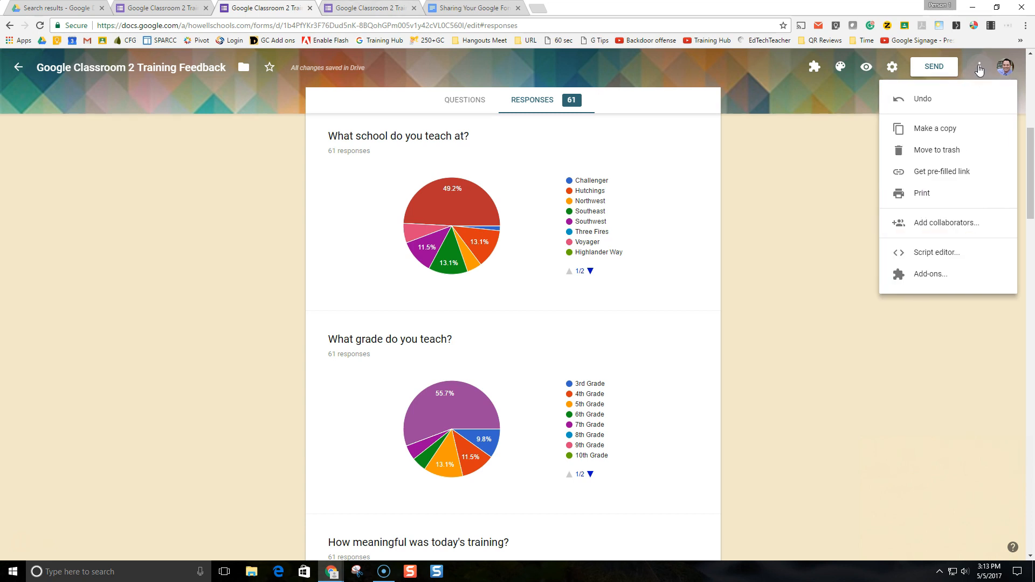
mouse_move(955, 198)
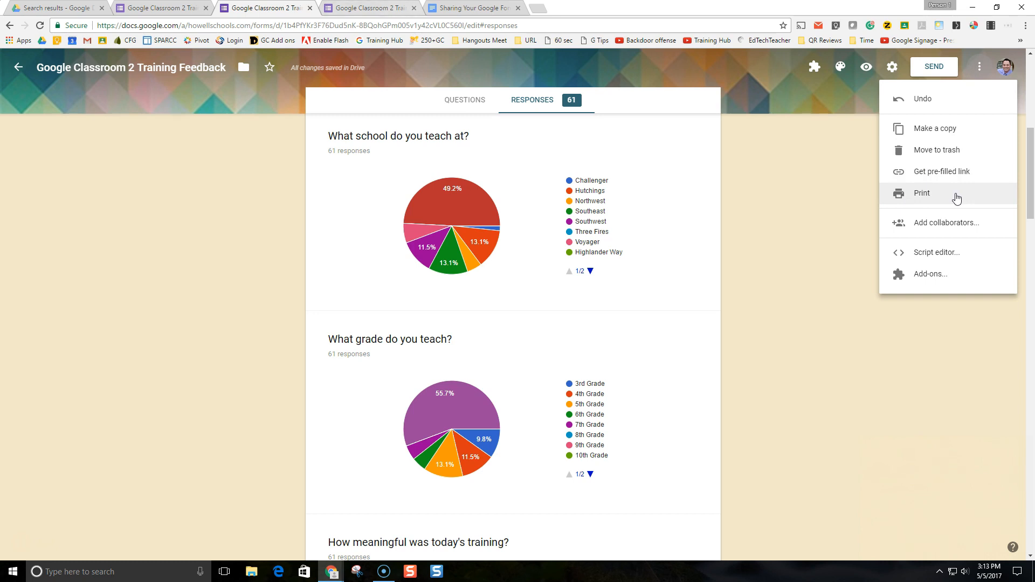
mouse_move(930, 105)
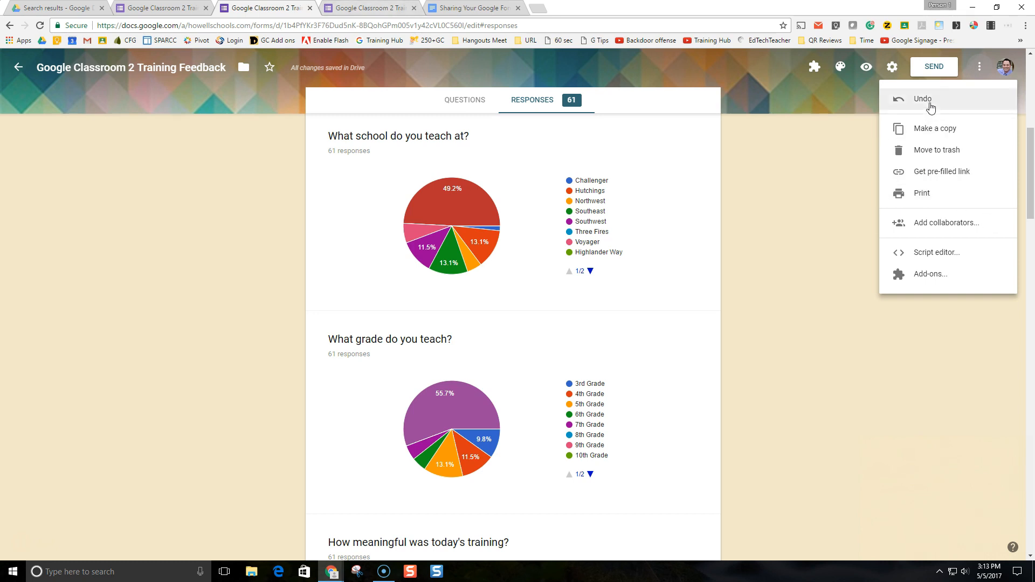
mouse_move(922, 193)
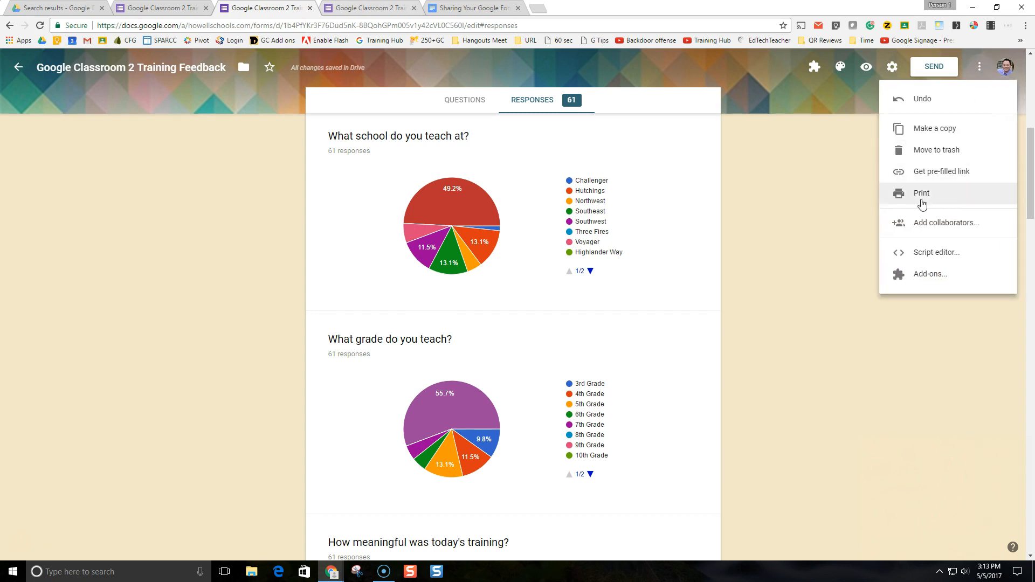
Open the viewanalytics summary page through Print and scroll through its charts.
left_click(921, 193)
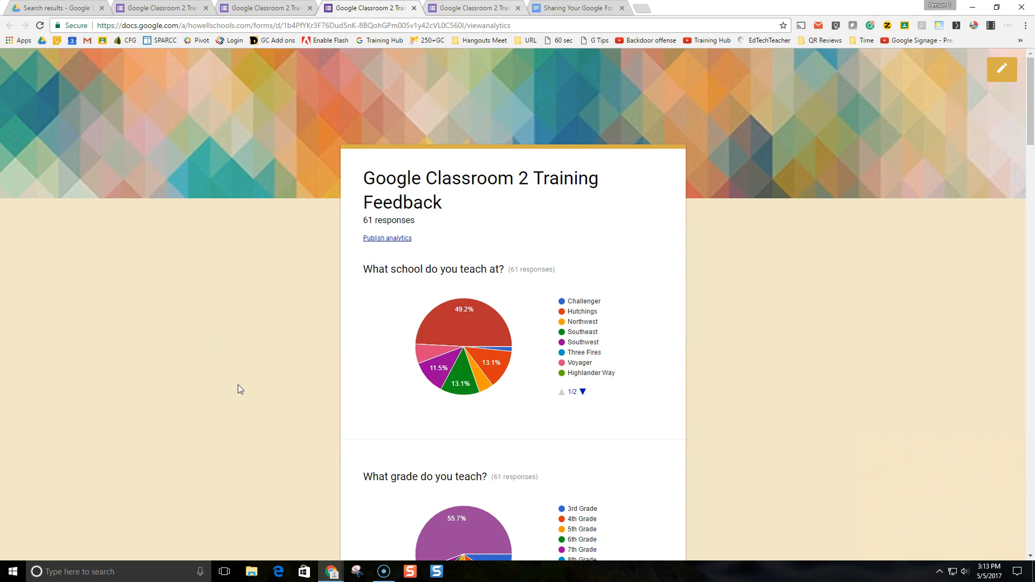
mouse_move(272, 405)
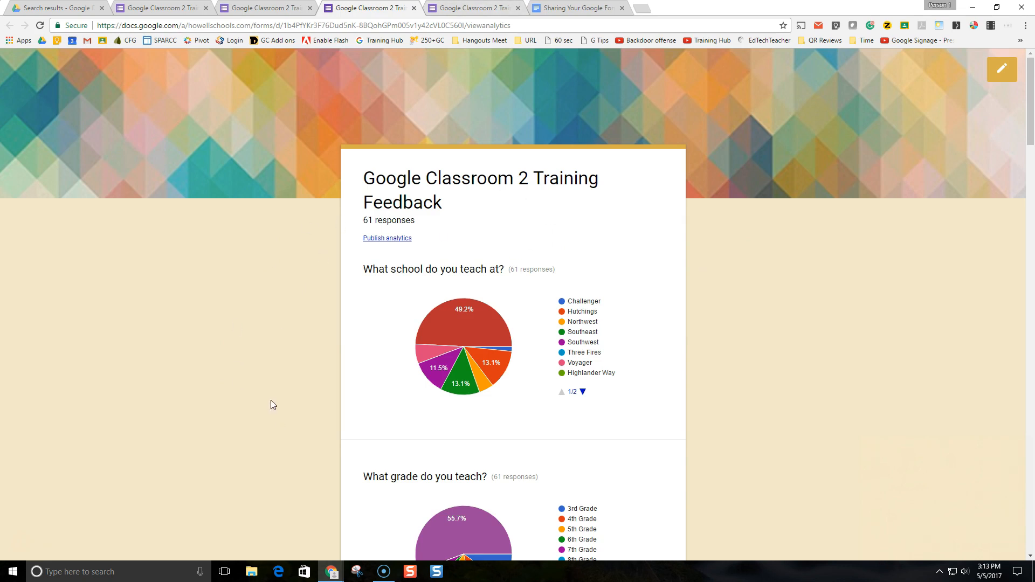
scroll("down", 3)
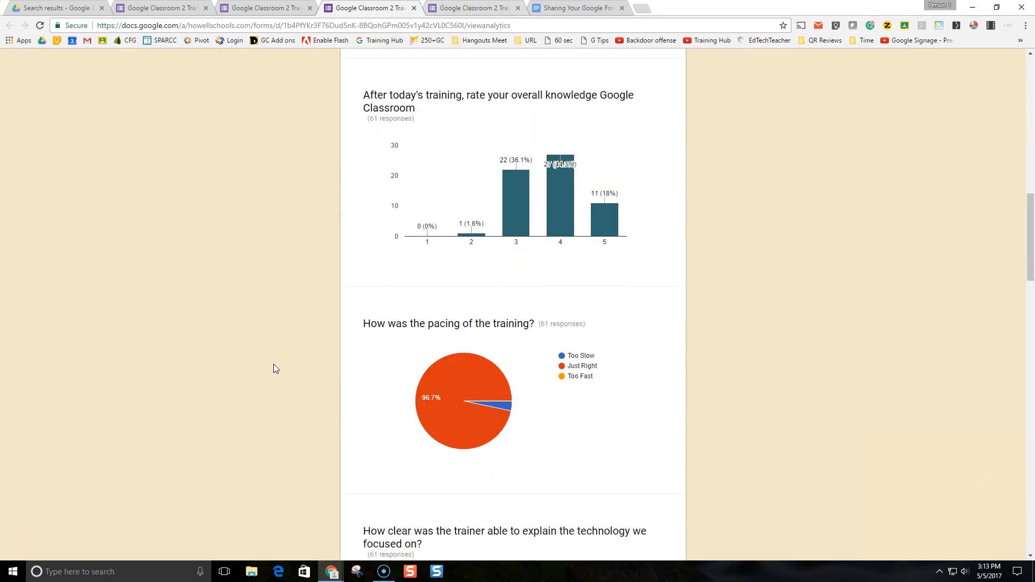
scroll("down", 3)
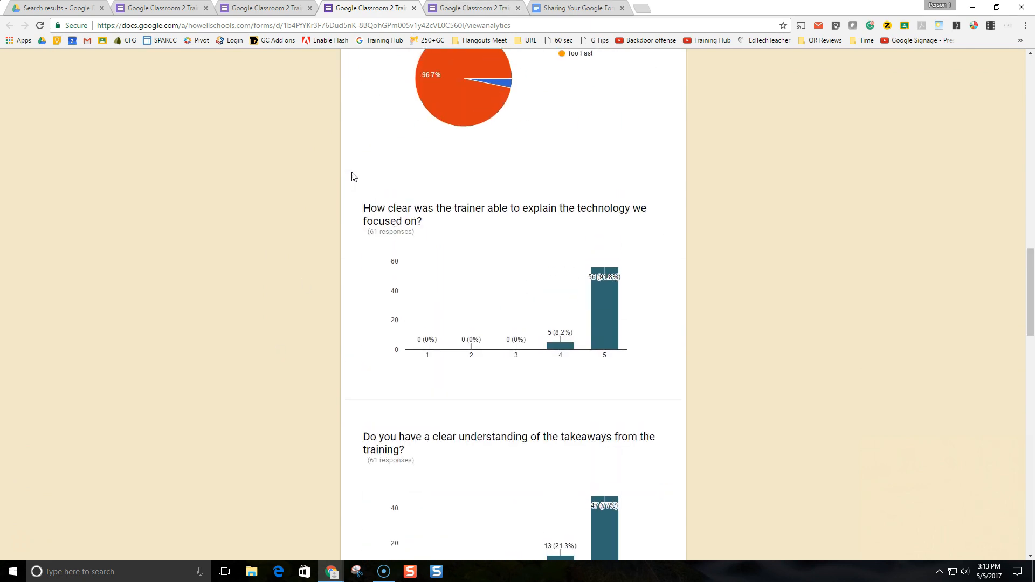
scroll("up", 3)
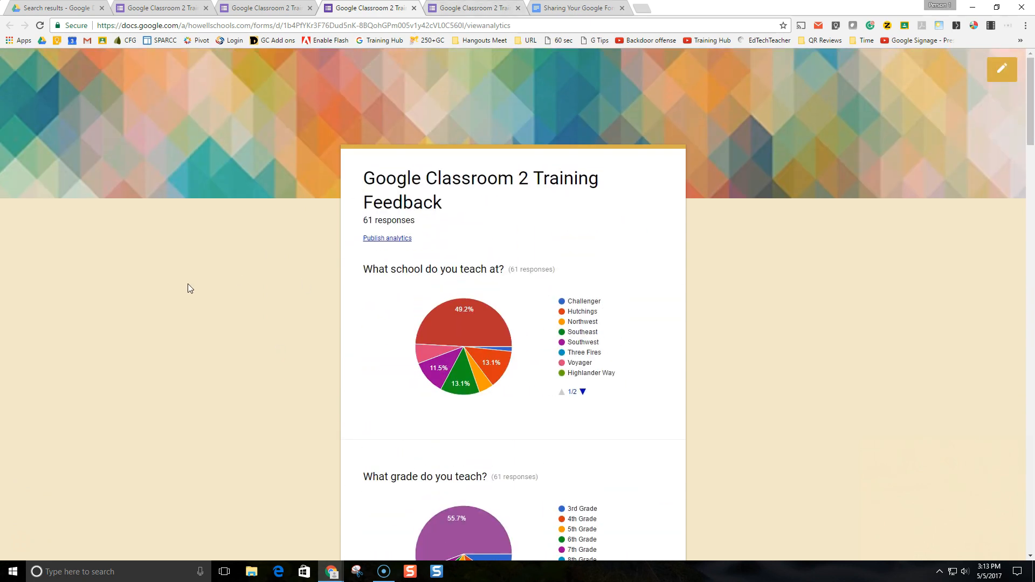
mouse_move(172, 273)
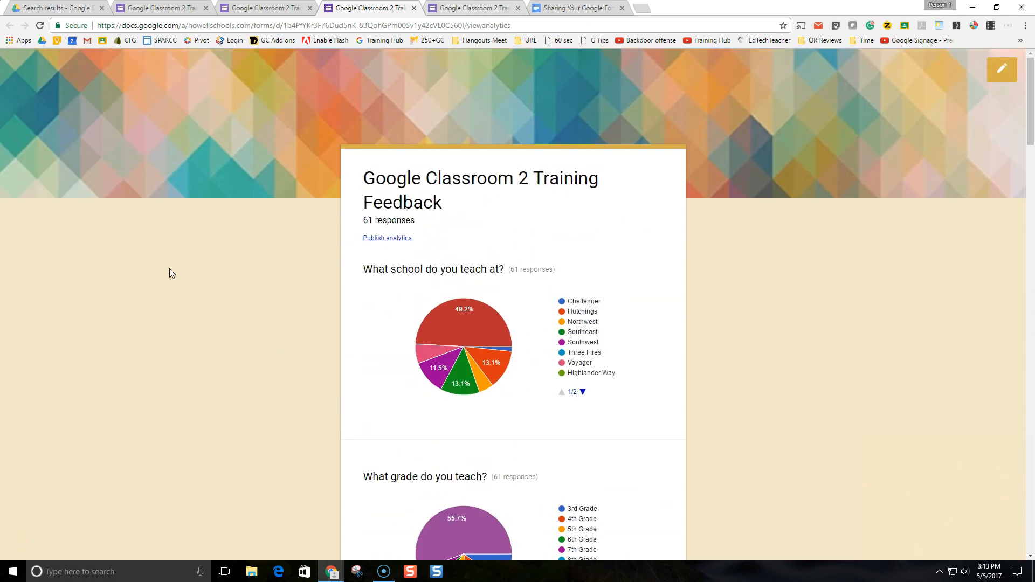
mouse_move(388, 237)
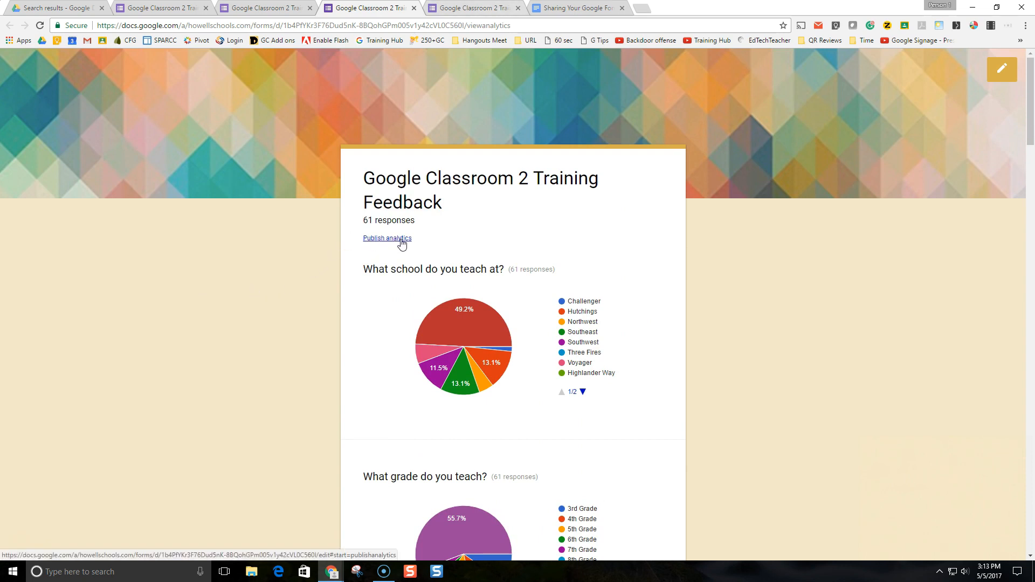
mouse_move(438, 225)
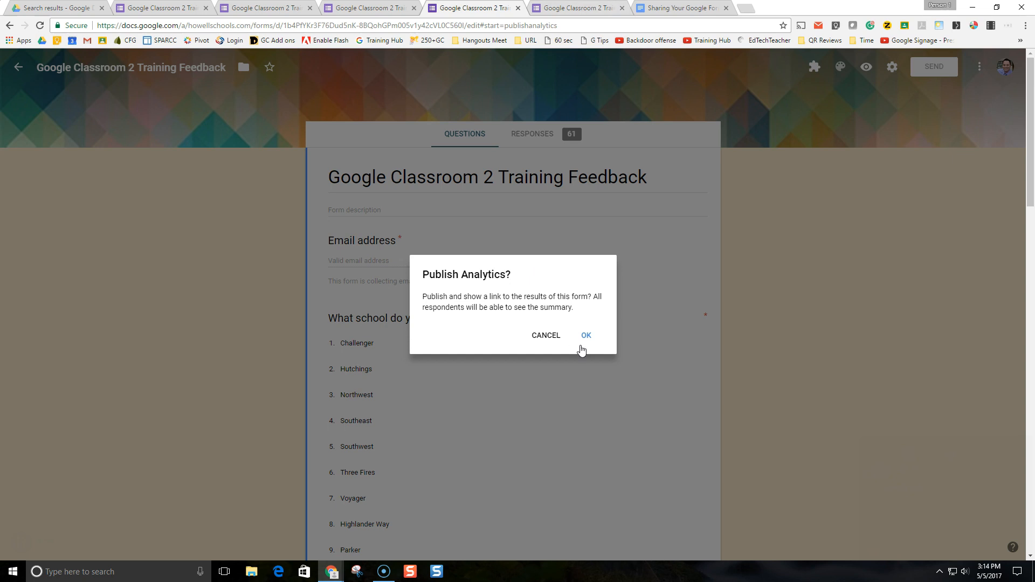
Return to the Google Classroom 2 Training Feedback form's Questions editor.
left_click(585, 335)
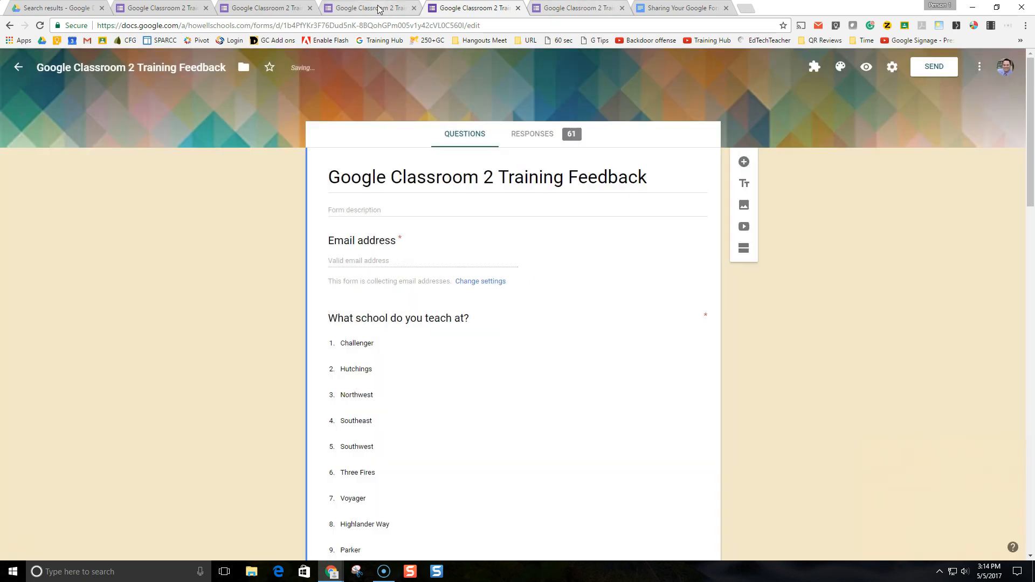
Show the 61-response charts under Responses and open the three-dot More menu.
left_click(532, 133)
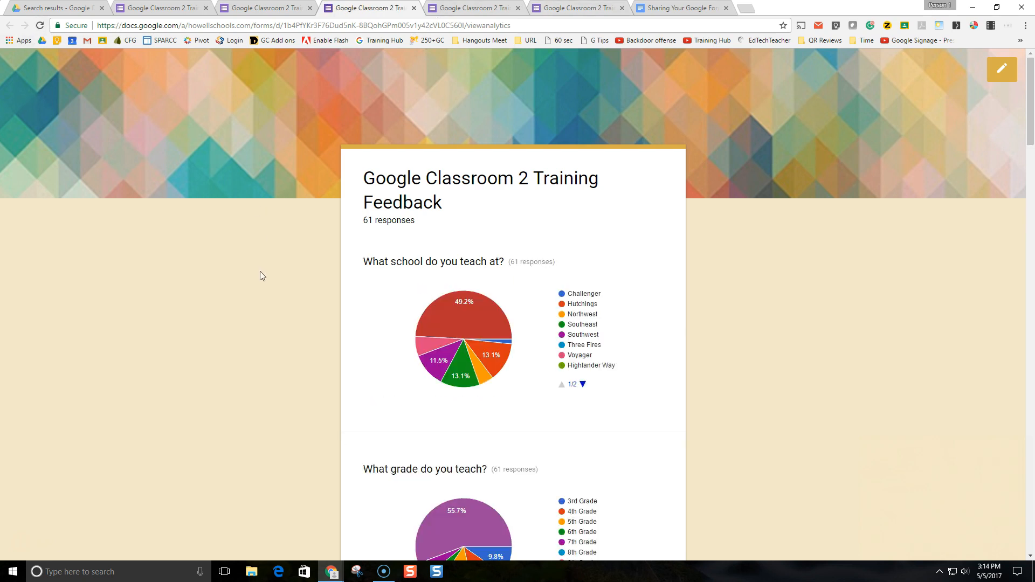
mouse_move(395, 128)
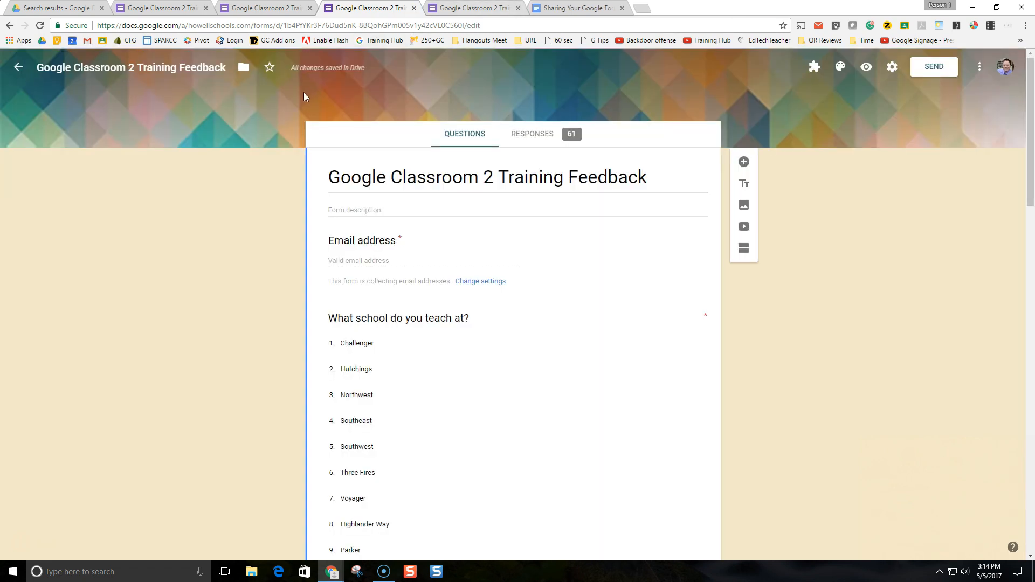
left_click(532, 133)
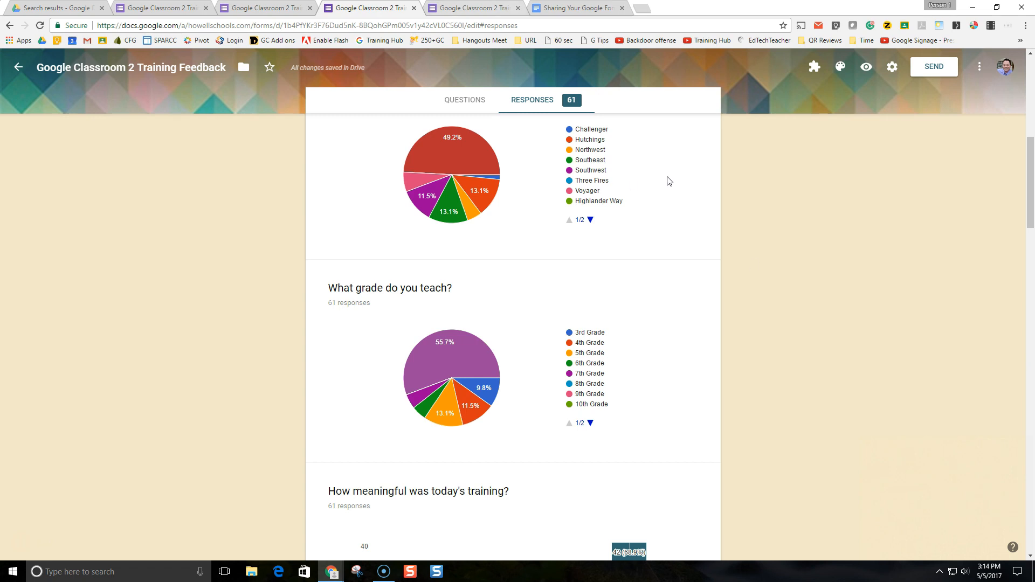
mouse_move(980, 68)
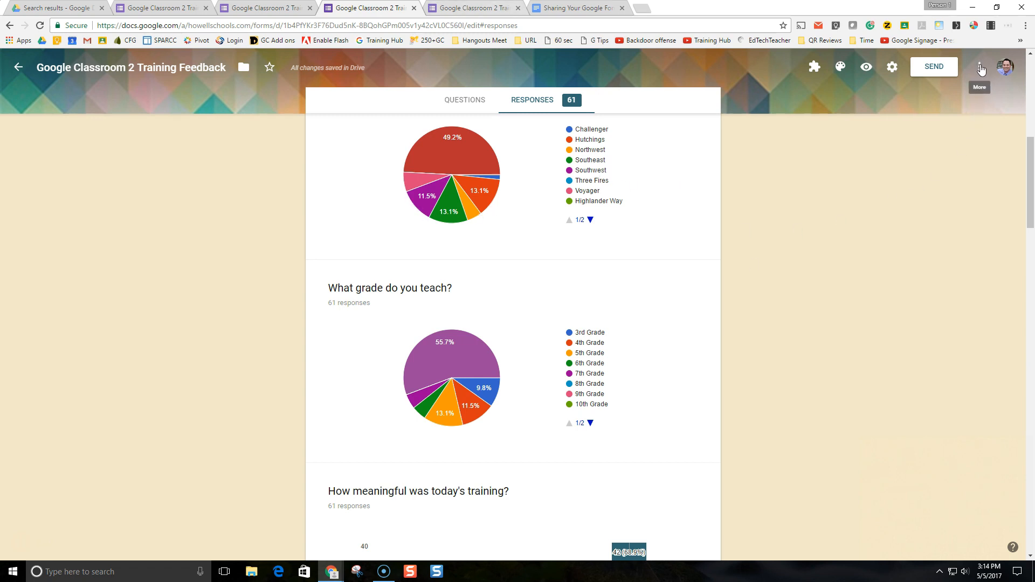
left_click(981, 66)
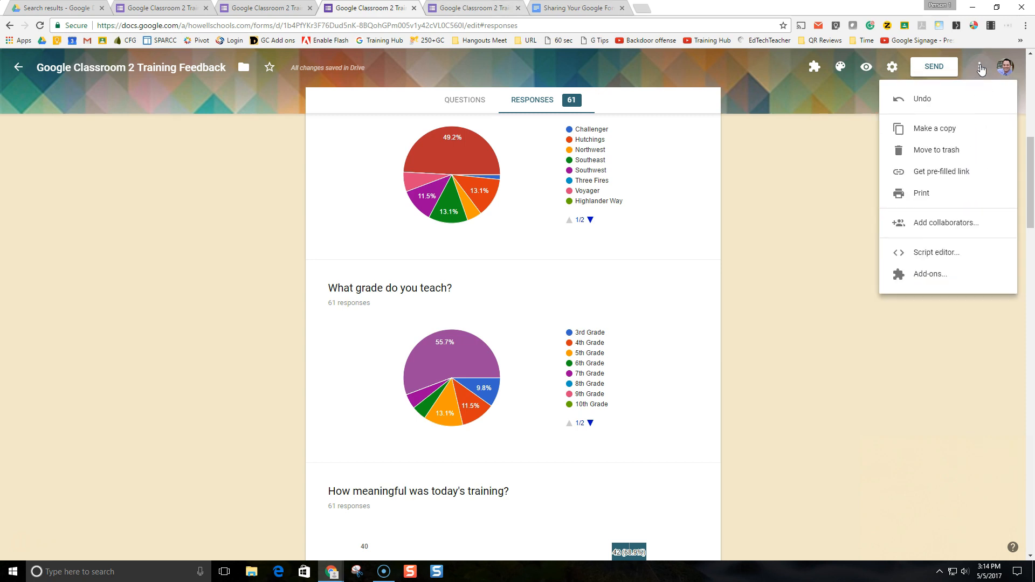
mouse_move(920, 193)
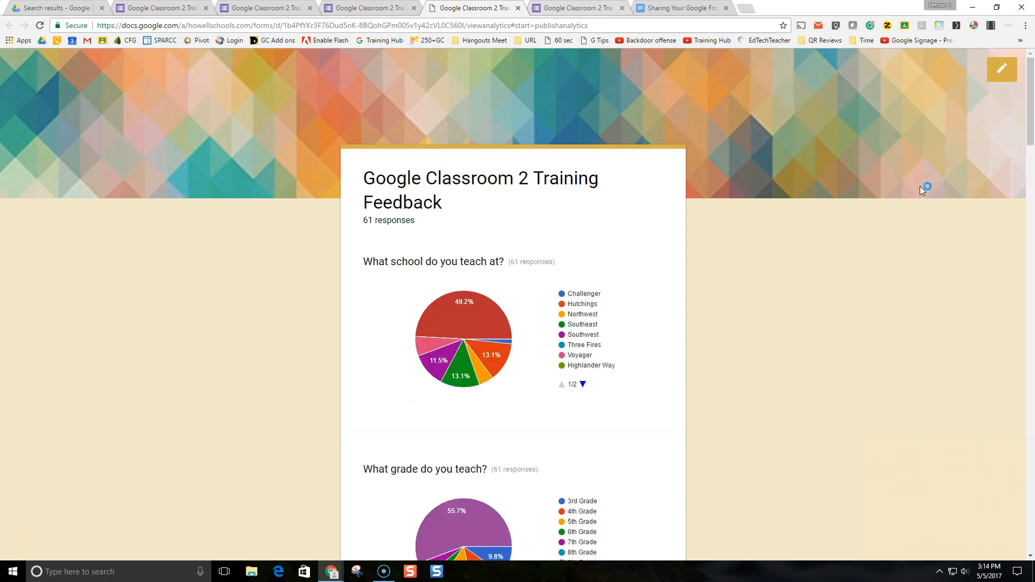
mouse_move(343, 283)
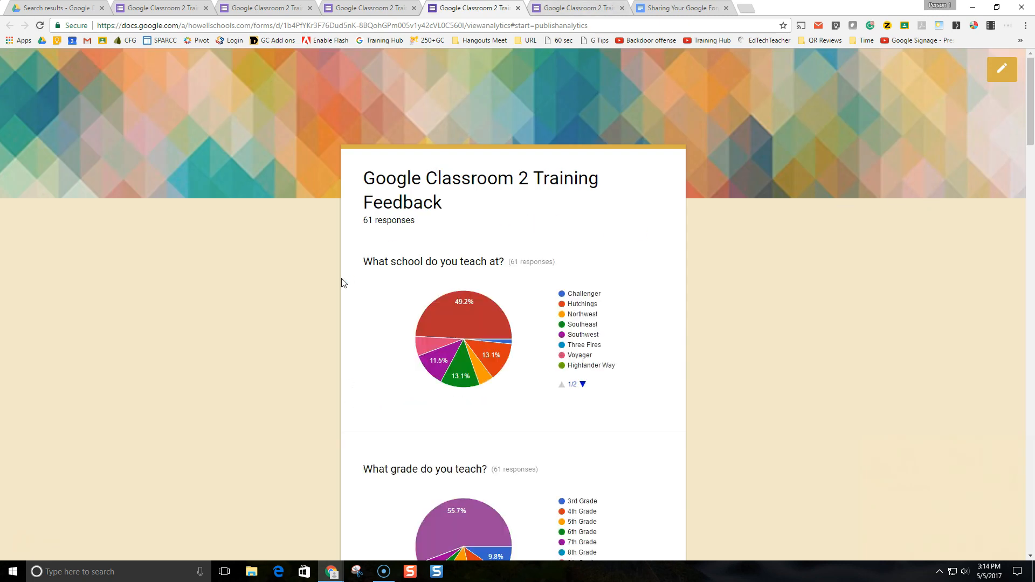
scroll("down", 3)
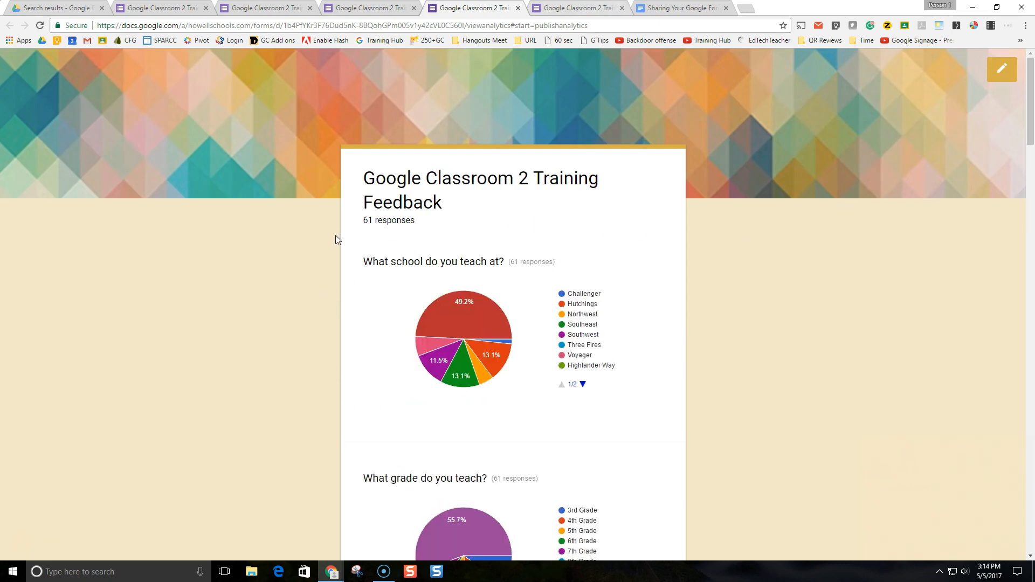
mouse_move(433, 236)
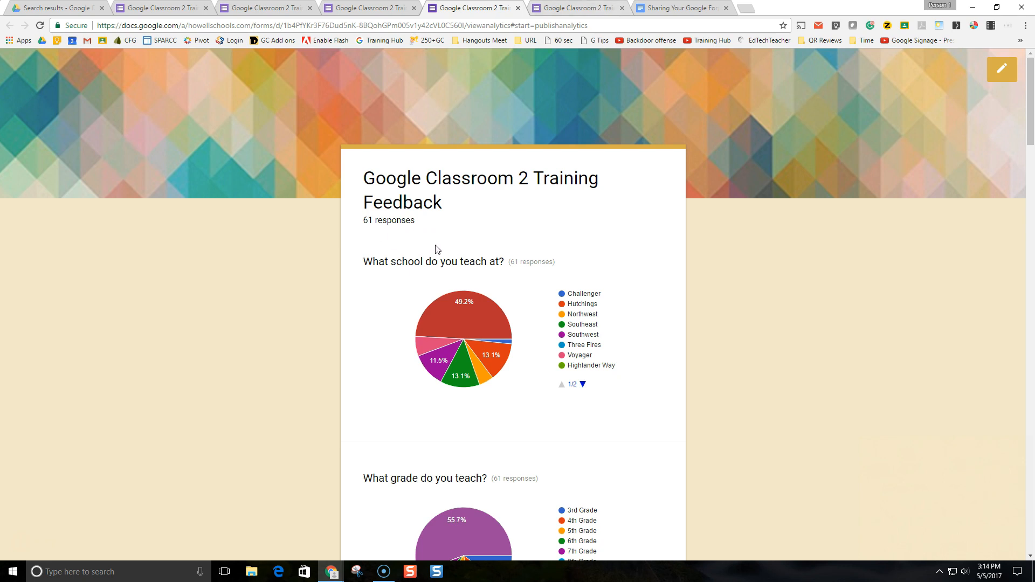
mouse_move(423, 240)
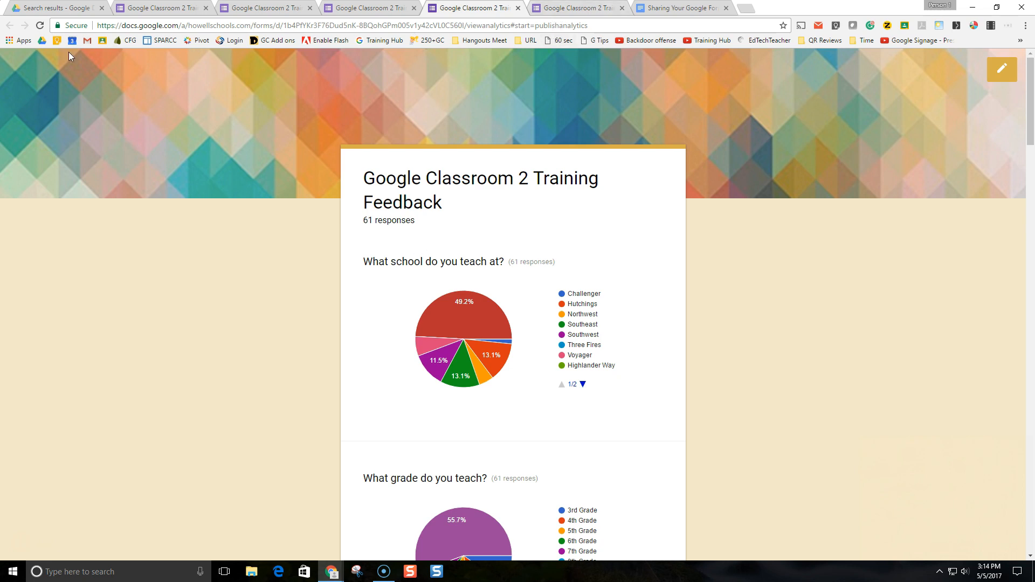
mouse_move(75, 79)
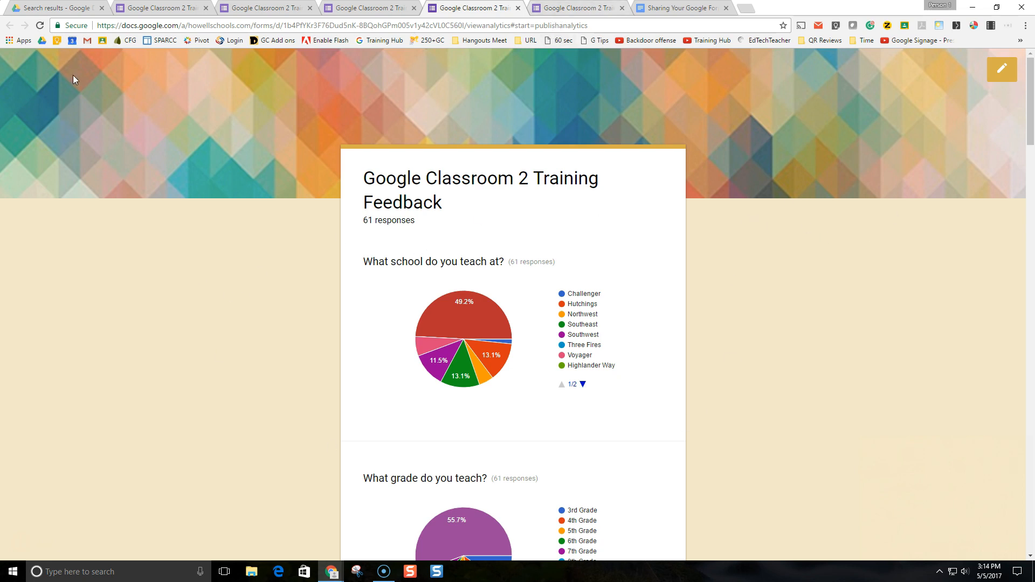
Select and copy the analytics summary page's URL from the address bar.
left_click(597, 25)
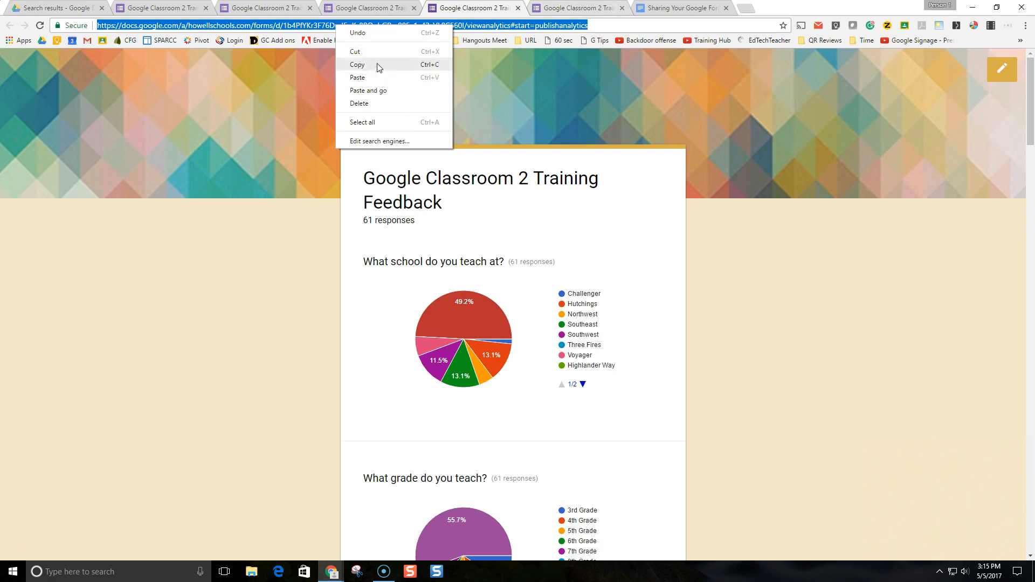
left_click(357, 65)
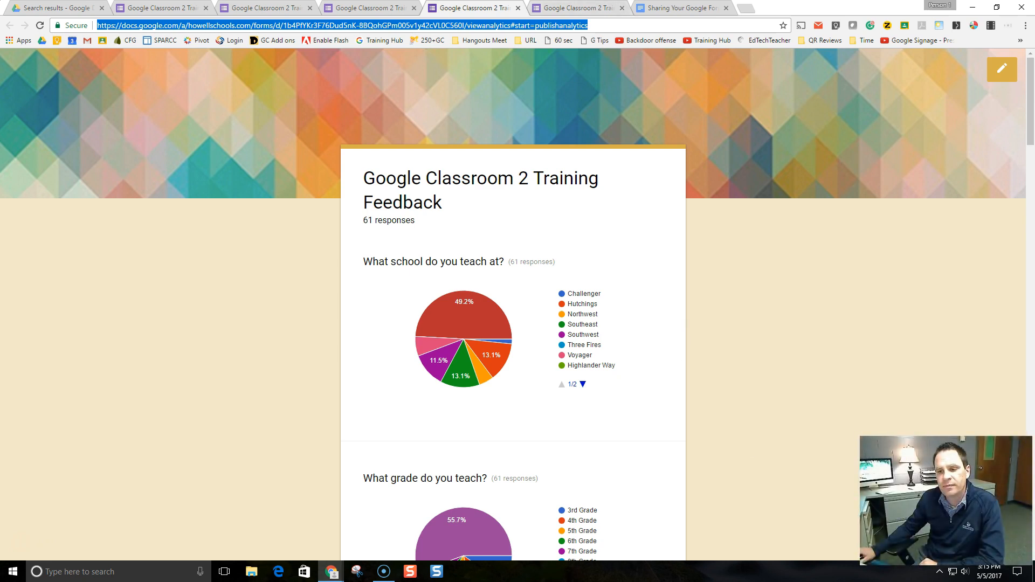
mouse_move(844, 350)
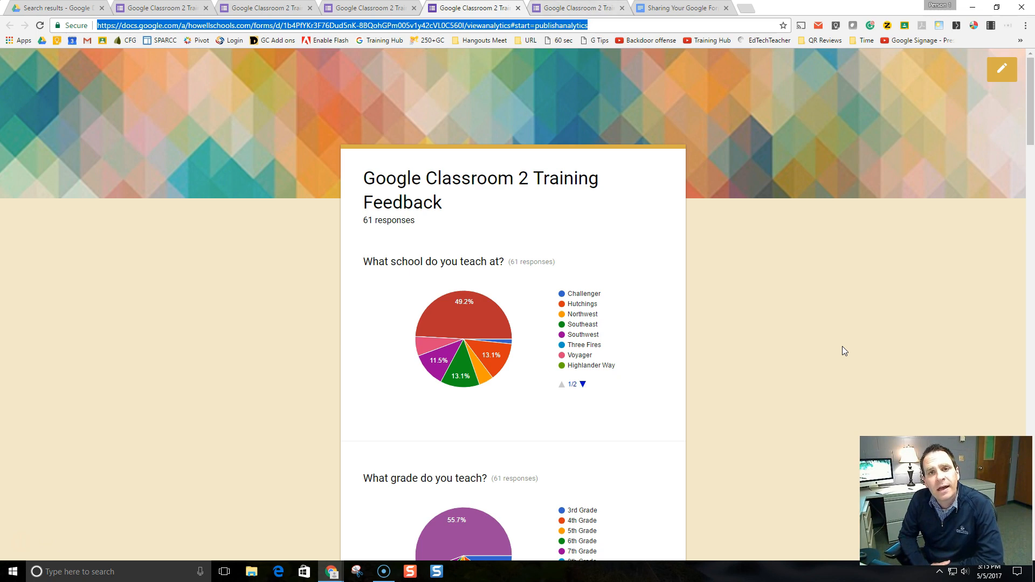
mouse_move(596, 461)
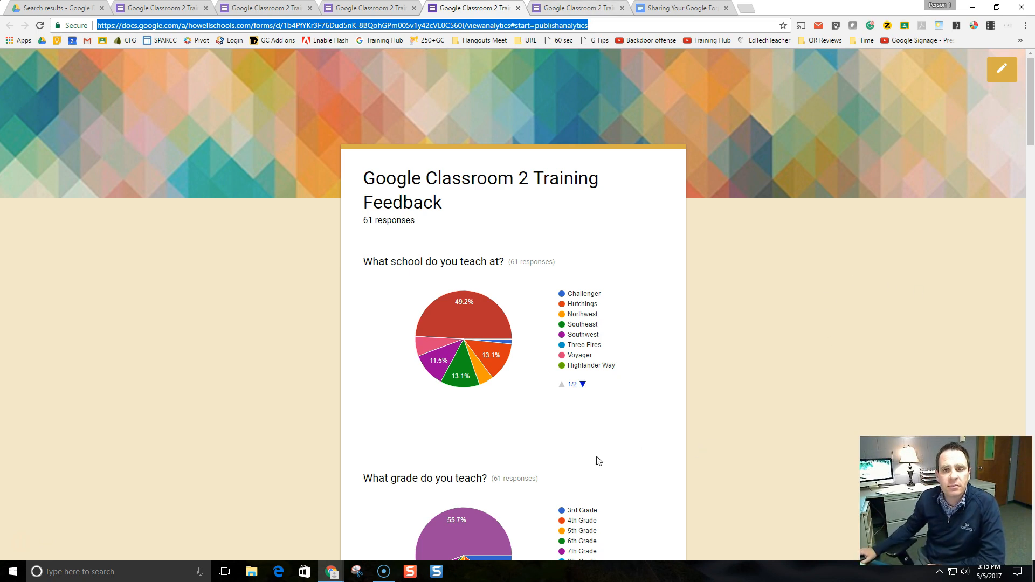
scroll("down", 3)
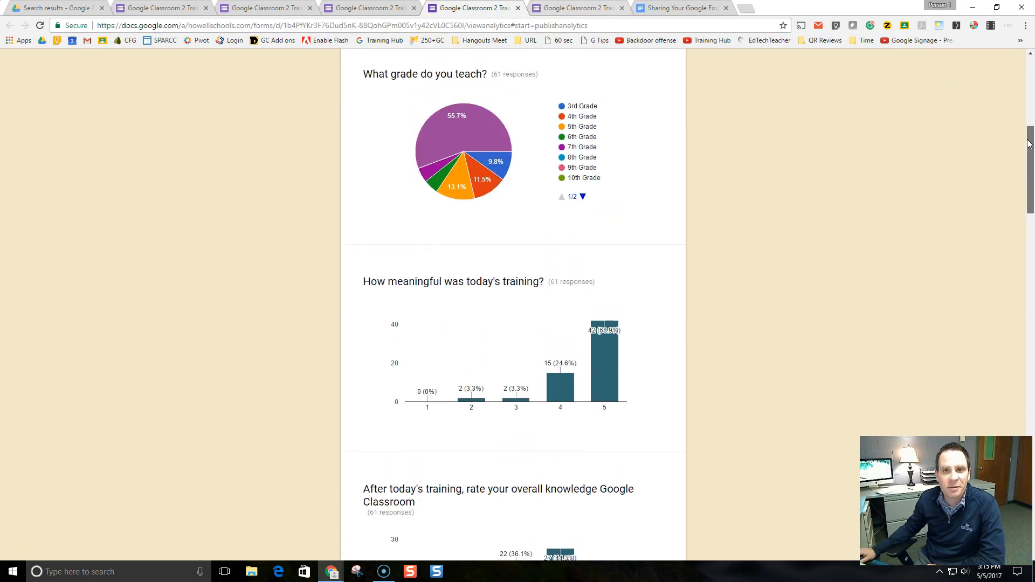
scroll("down", 3)
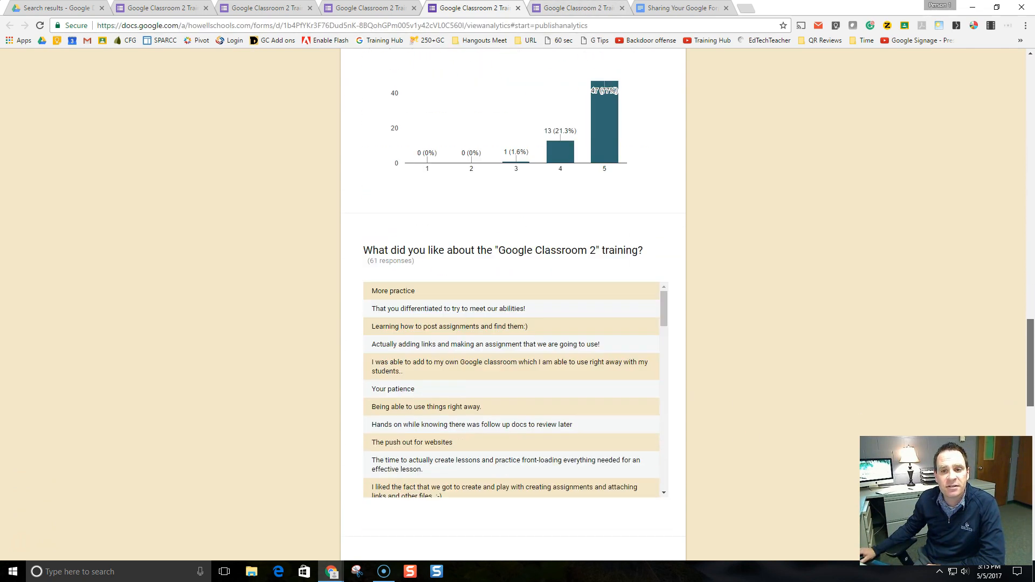
scroll("down", 3)
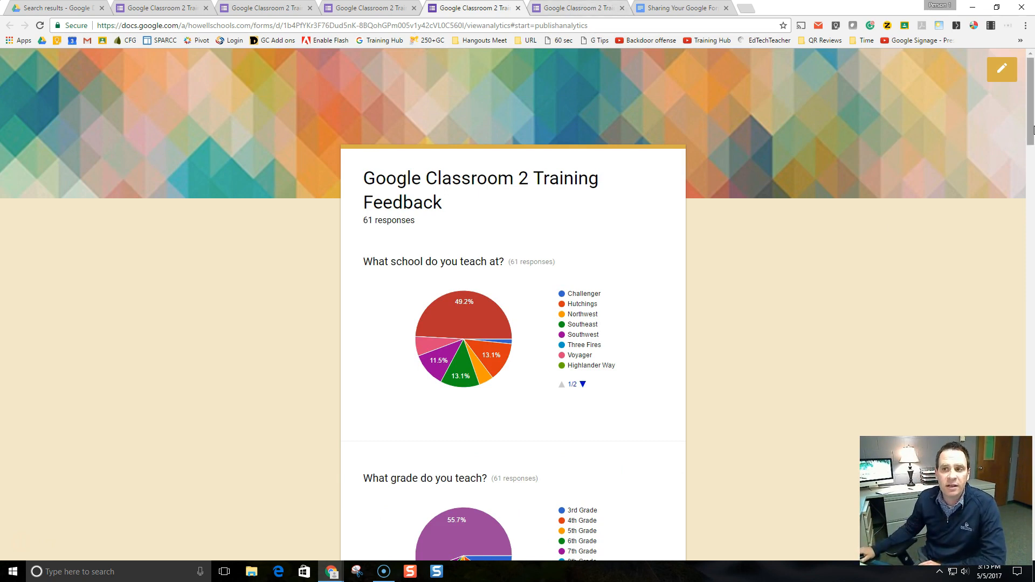
scroll("down", 3)
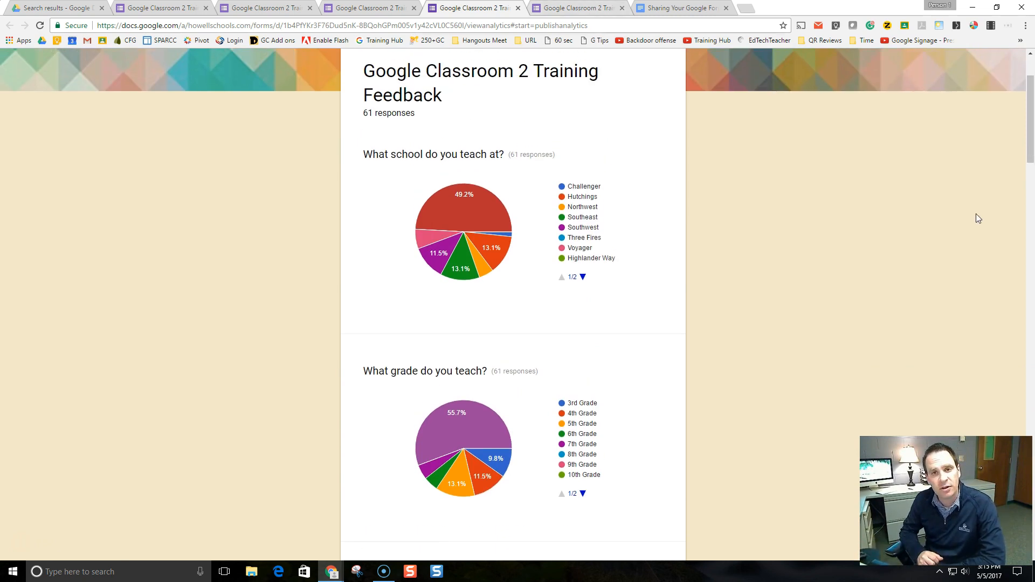
mouse_move(925, 270)
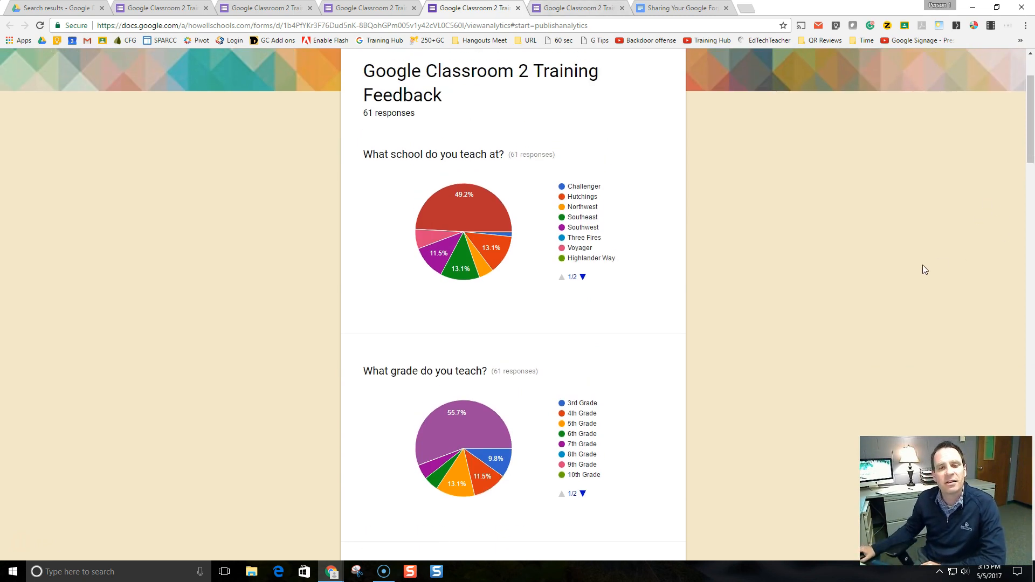